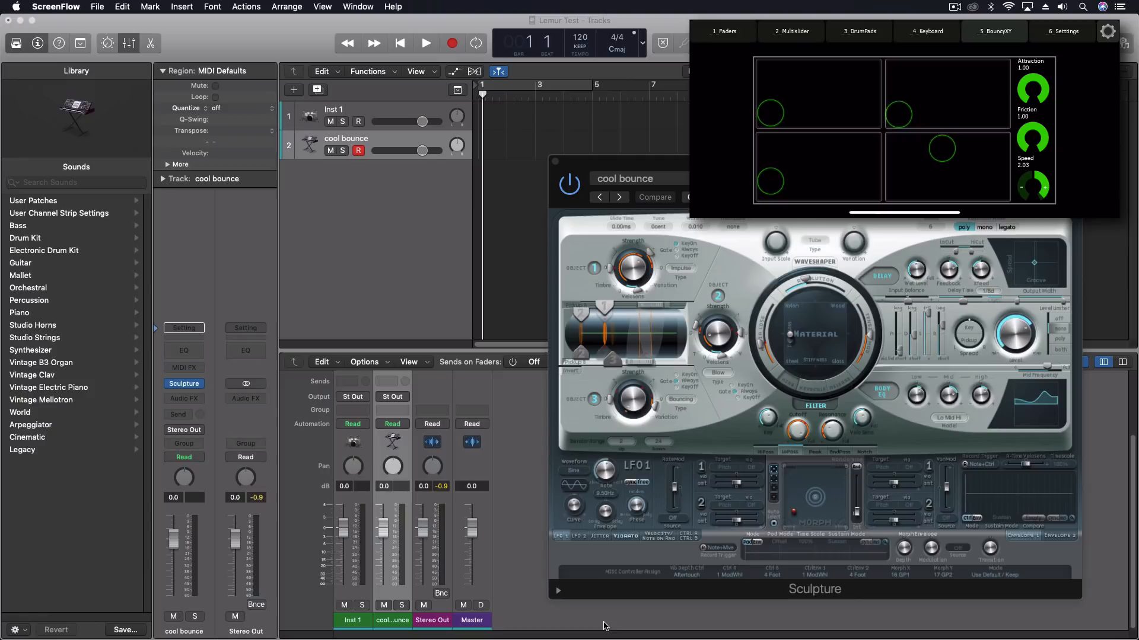
pyautogui.moveTo(465, 574)
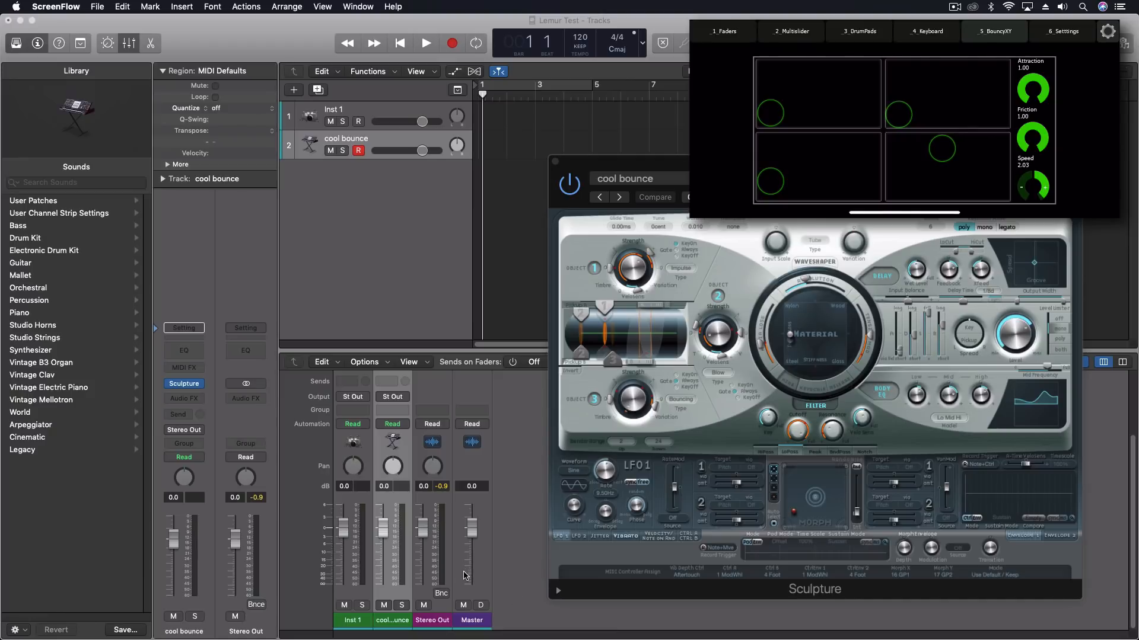
pyautogui.moveTo(459, 581)
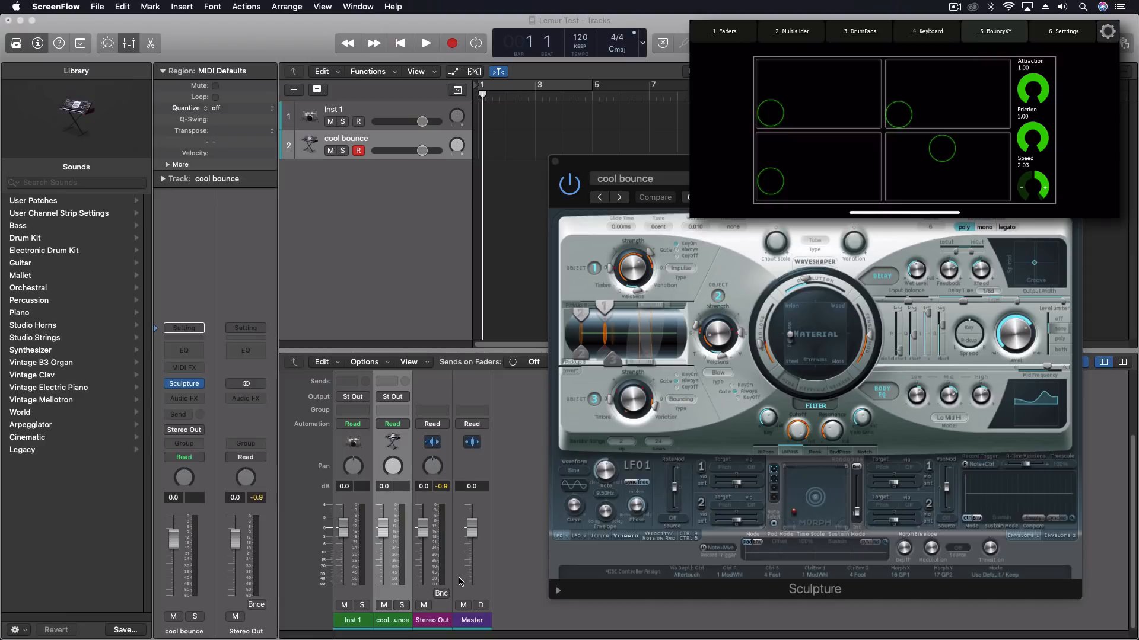
pyautogui.moveTo(462, 636)
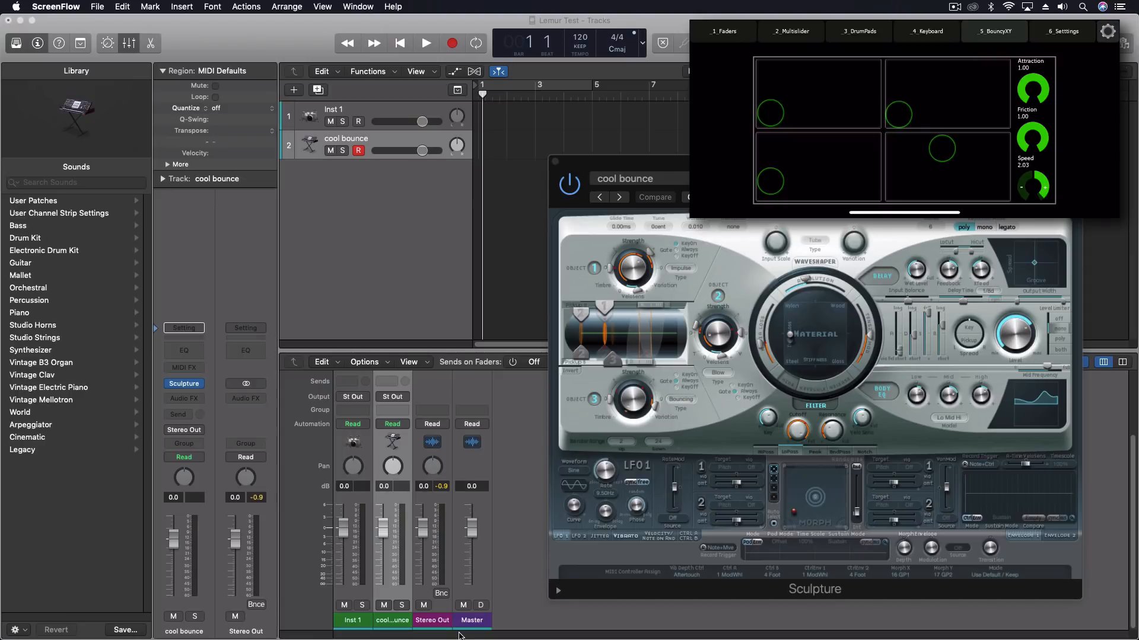
pyautogui.moveTo(411, 571)
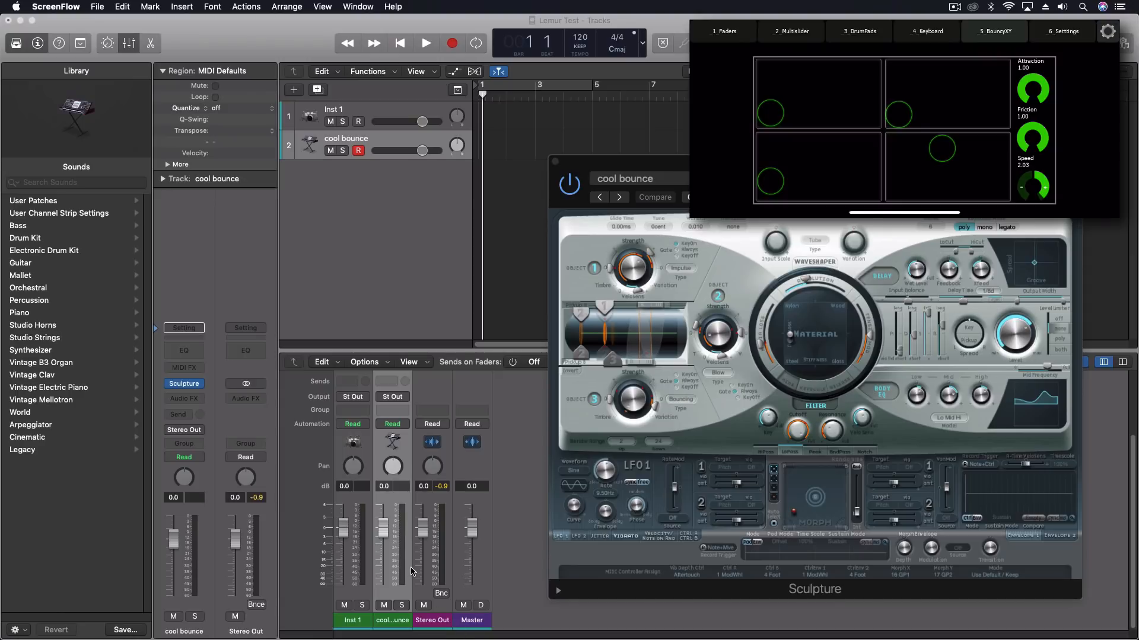
pyautogui.moveTo(124, 616)
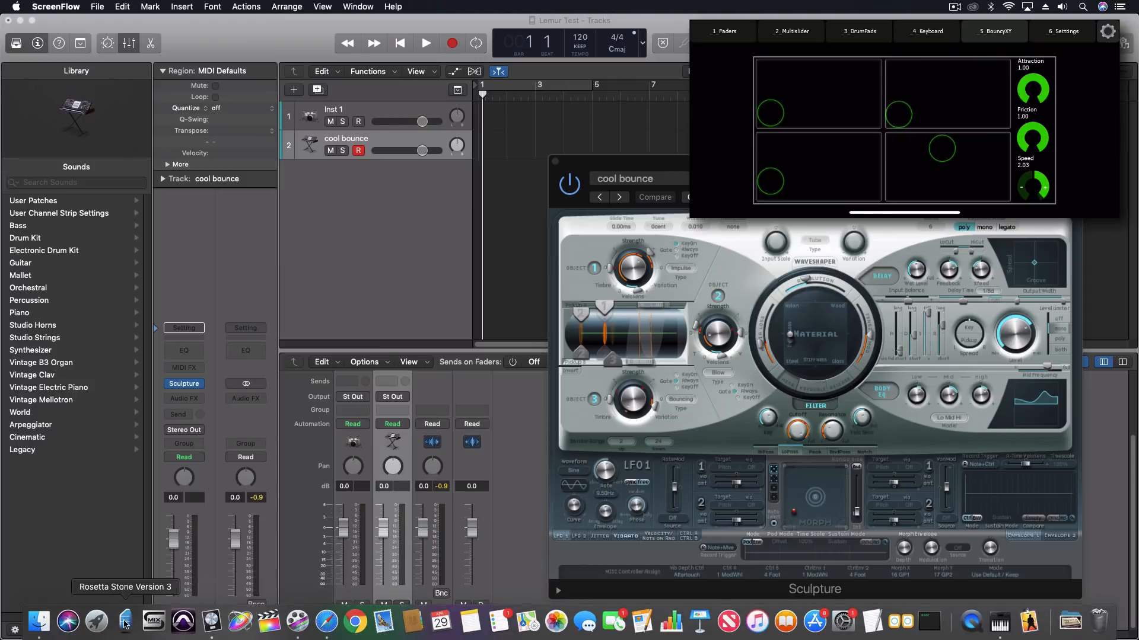
pyautogui.moveTo(990, 624)
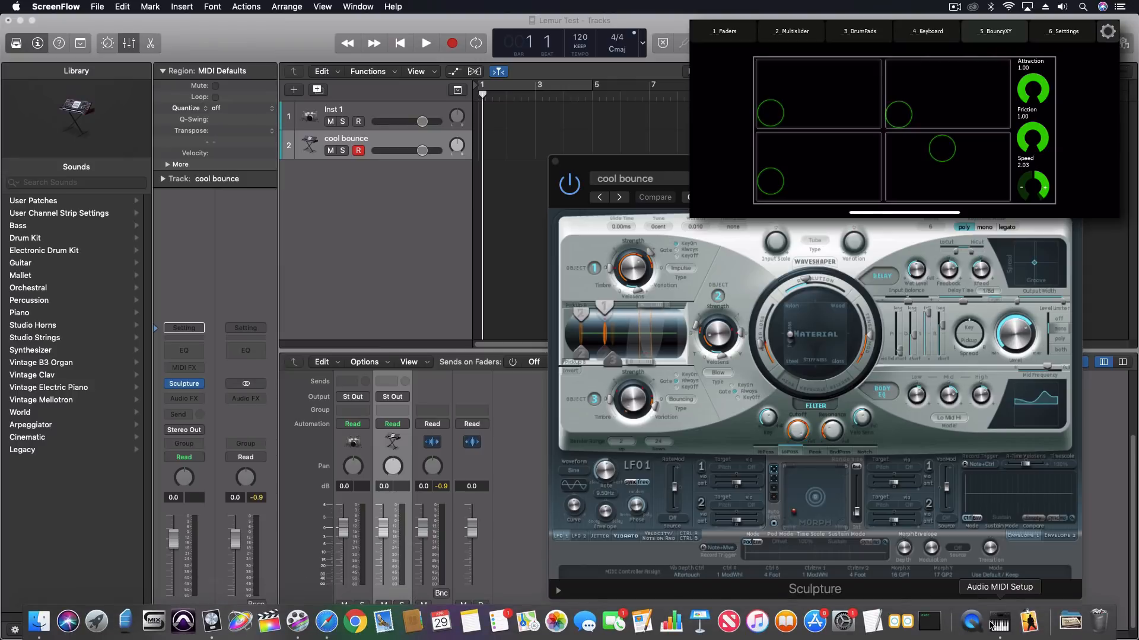
# Step: Open Lemur's 6_Settings page and scroll through options such as Slave Clocks to MIDI
pyautogui.click(999, 622)
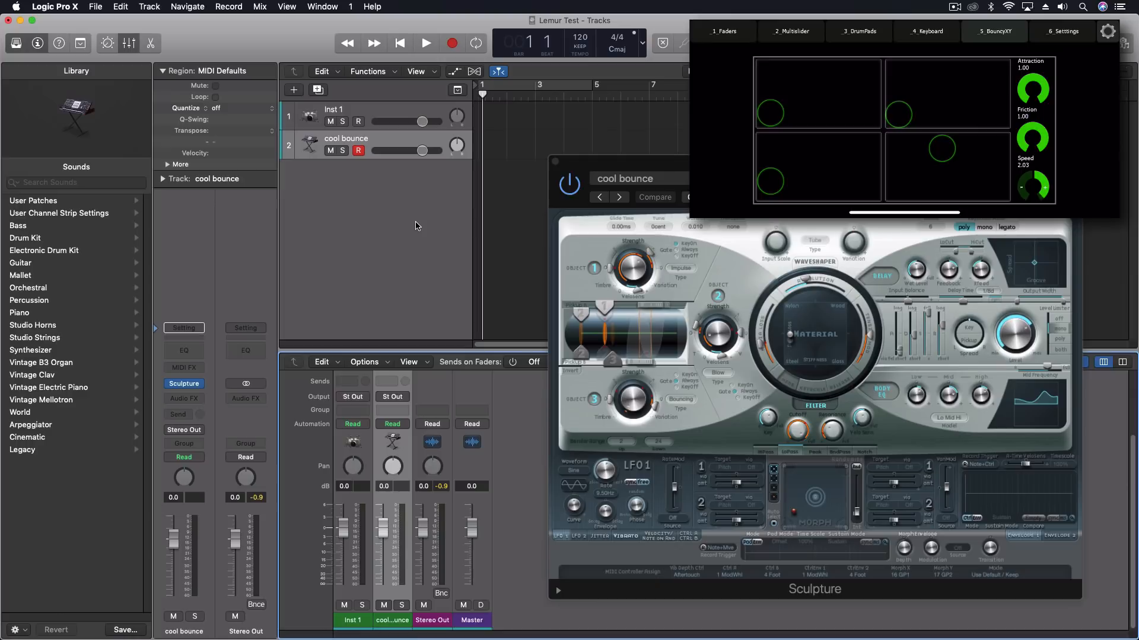
pyautogui.moveTo(330, 299)
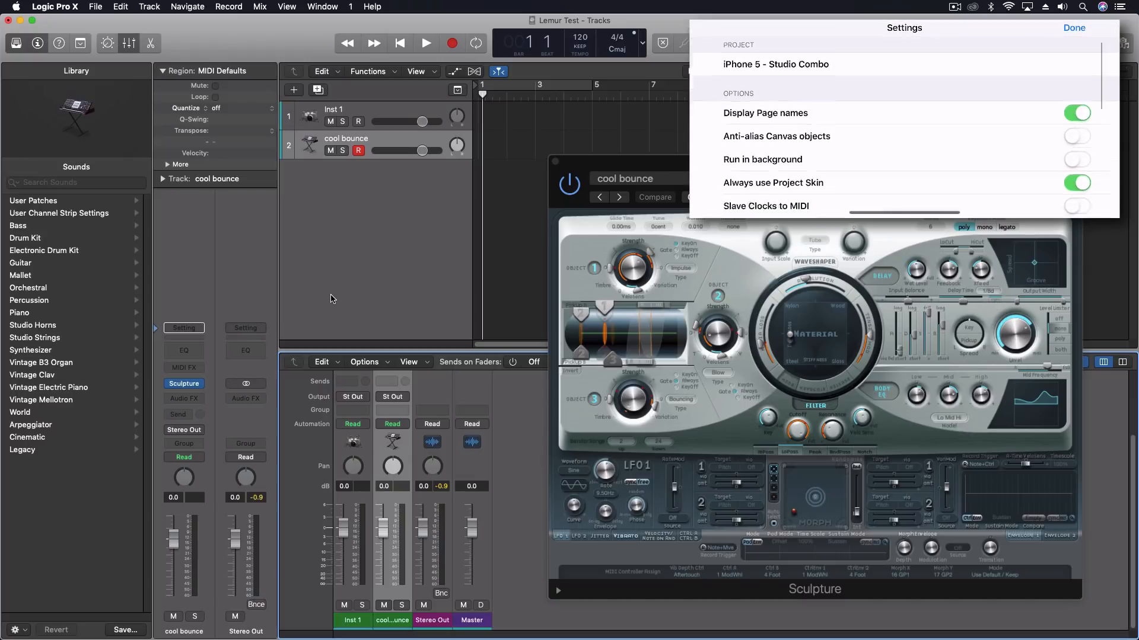
pyautogui.scroll(-3)
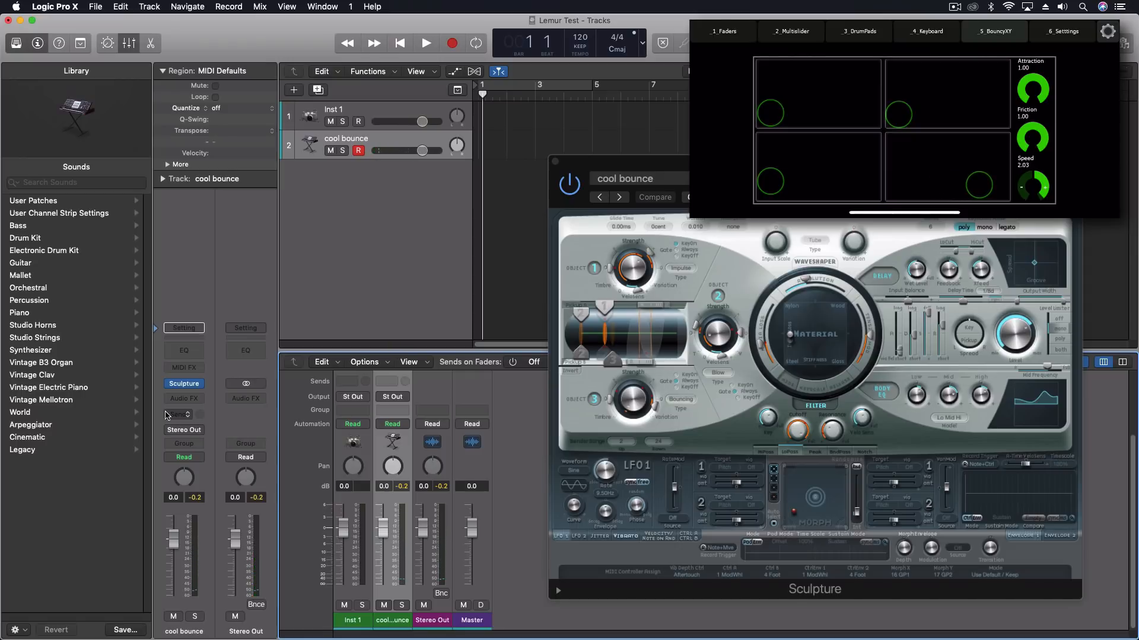
# Step: Return Lemur to the 5_BouncyXY pads and nudge Logic's Sculpture window right
pyautogui.moveTo(1032, 137); pyautogui.dragTo(1032, 152)
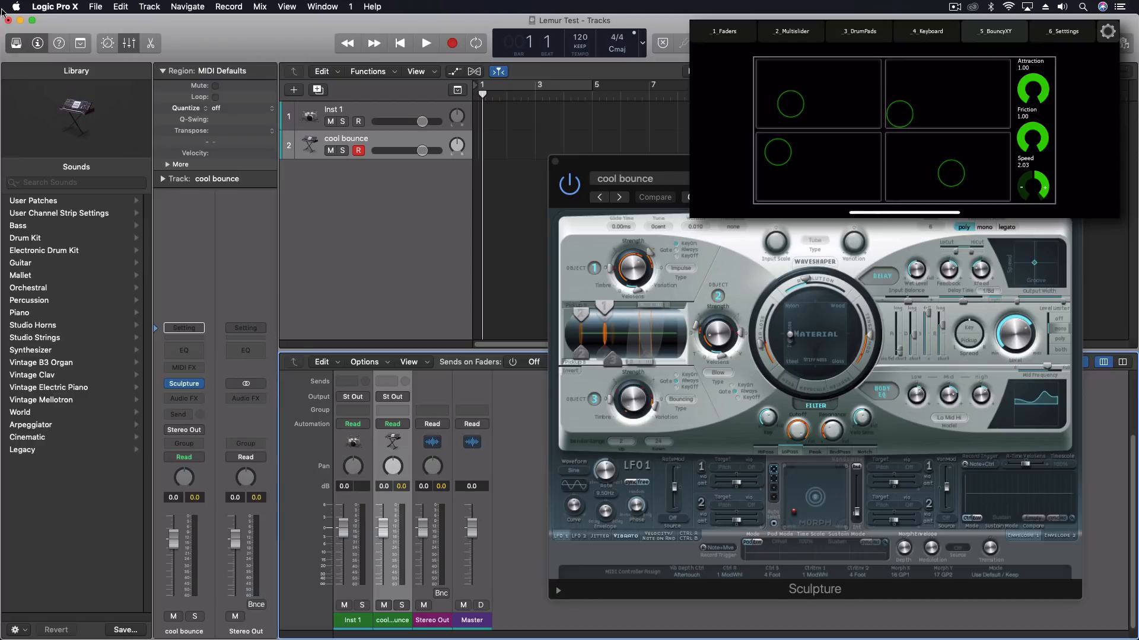
pyautogui.moveTo(623, 178); pyautogui.dragTo(633, 144)
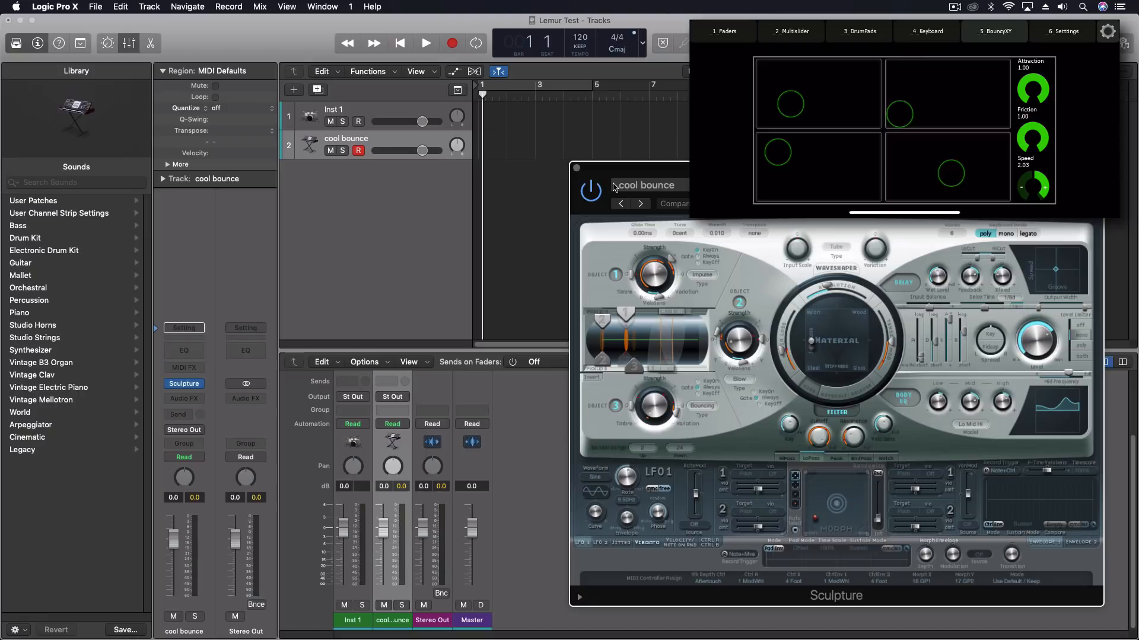
pyautogui.moveTo(418, 385)
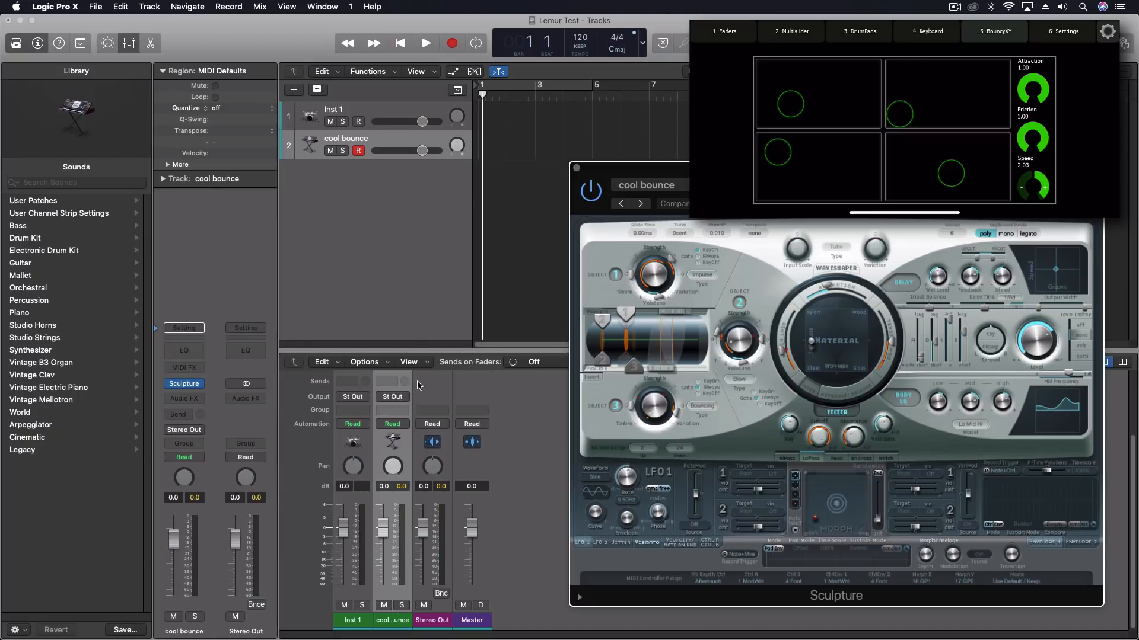
# Step: Insert Channel EQ on the cool bounce channel and select the sixth unmapped smart knob
pyautogui.click(184, 368)
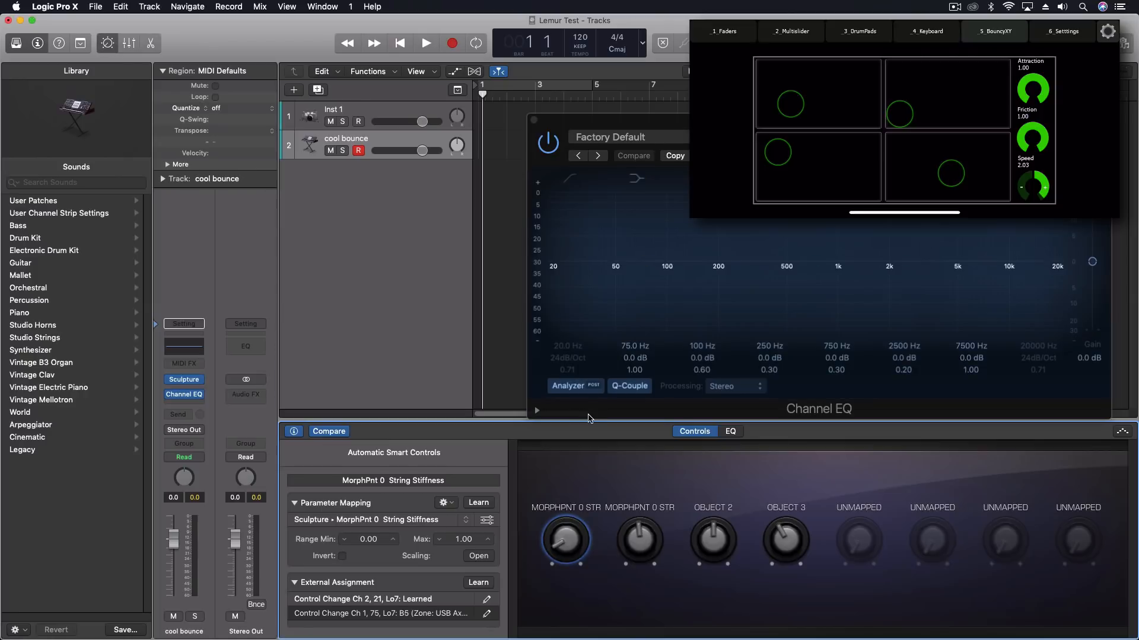
pyautogui.click(931, 543)
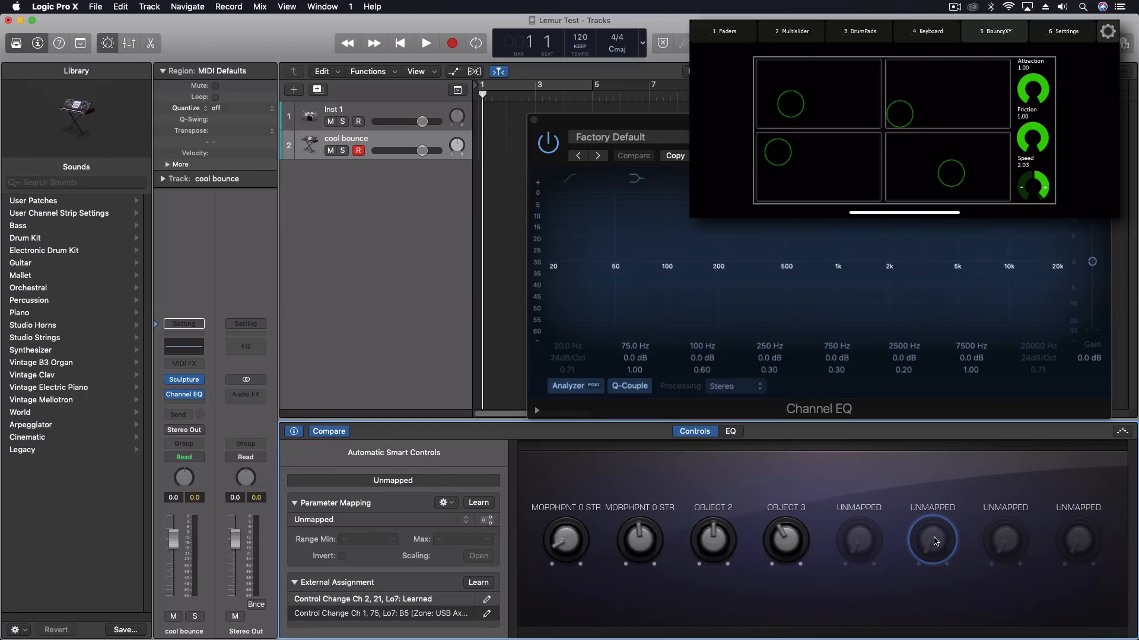
pyautogui.moveTo(426, 508)
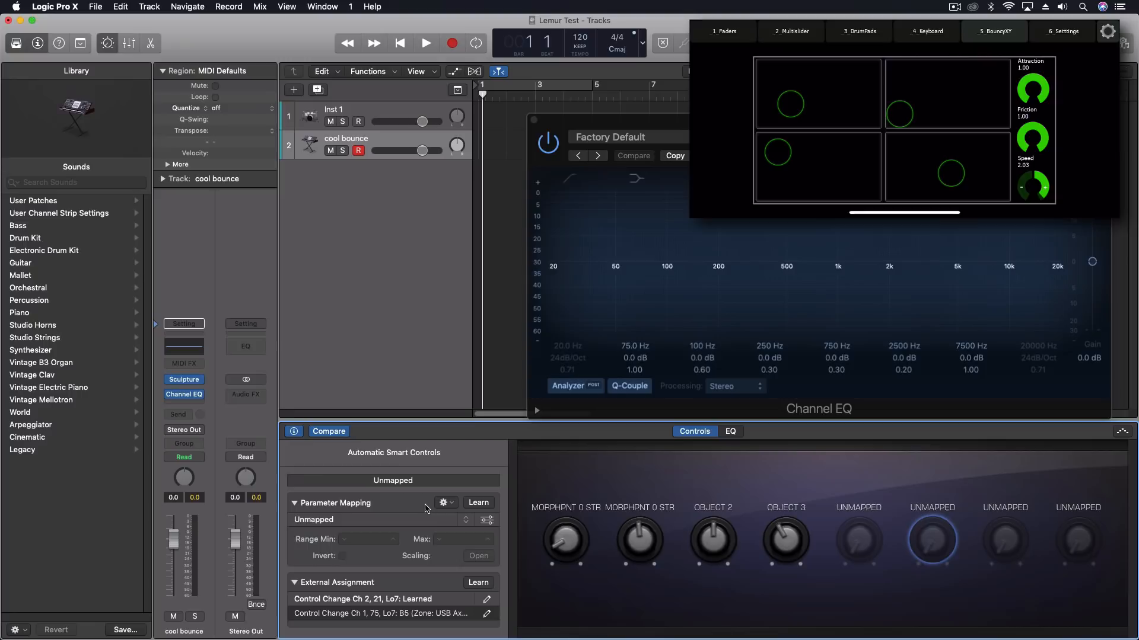
pyautogui.moveTo(470, 522)
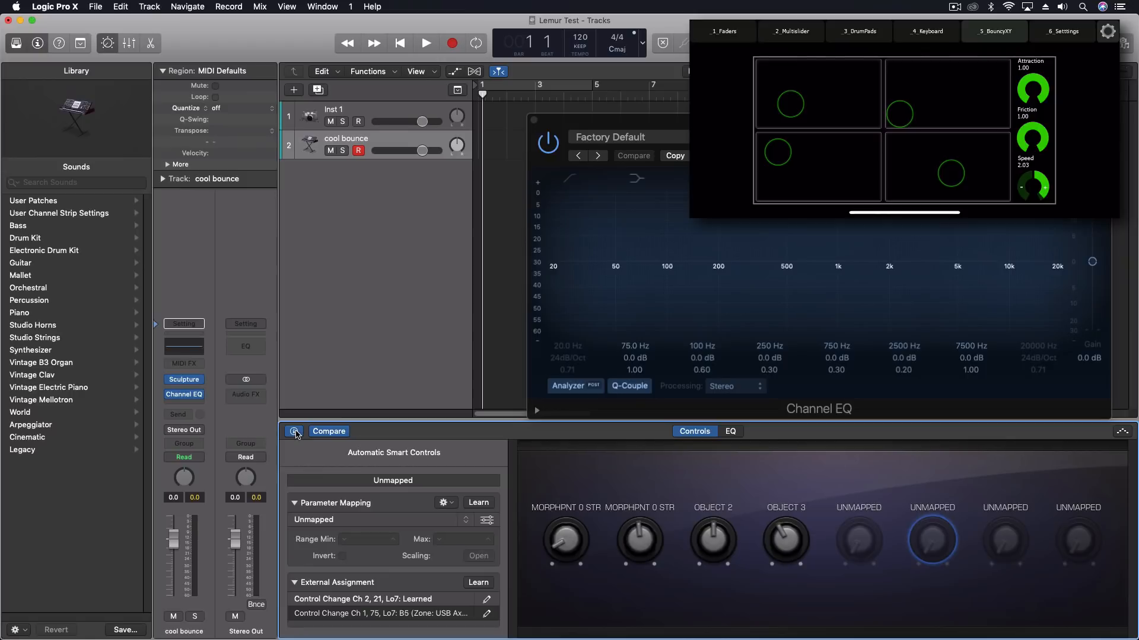
# Step: Map the sixth smart knob to 2 Channel EQ > Peak 3 Frequency
pyautogui.click(445, 503)
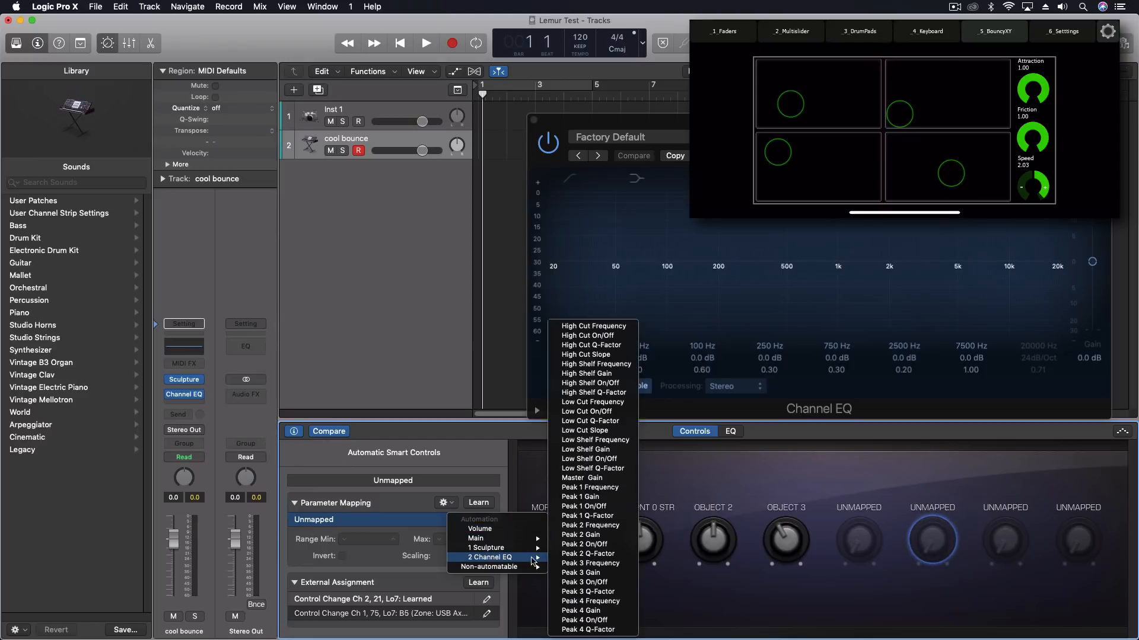
pyautogui.moveTo(589, 573)
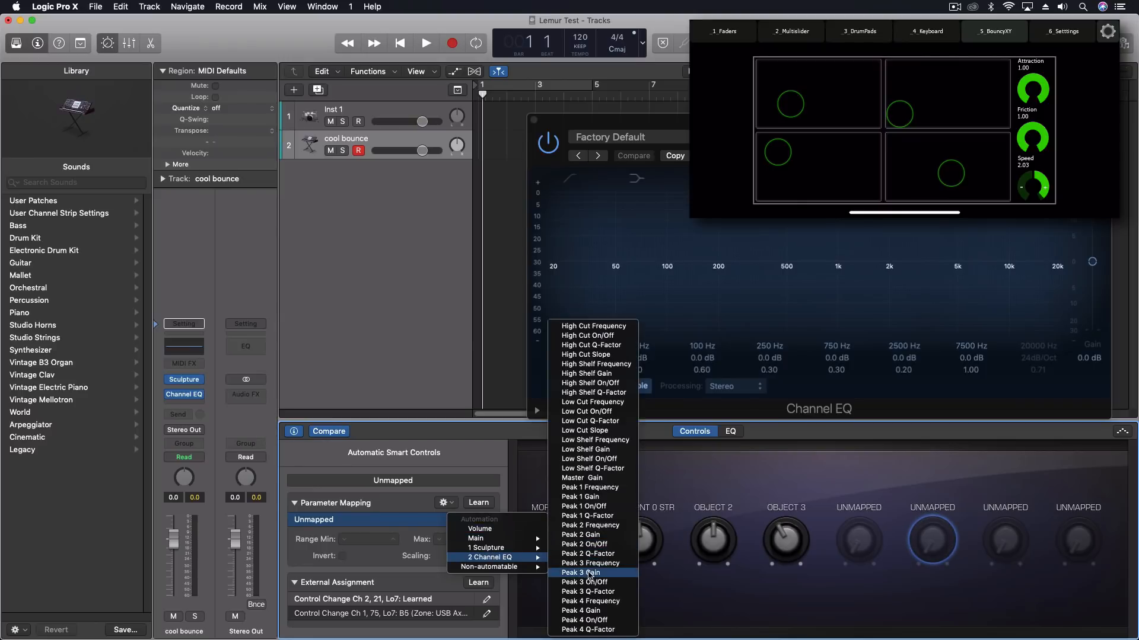
pyautogui.moveTo(605, 567)
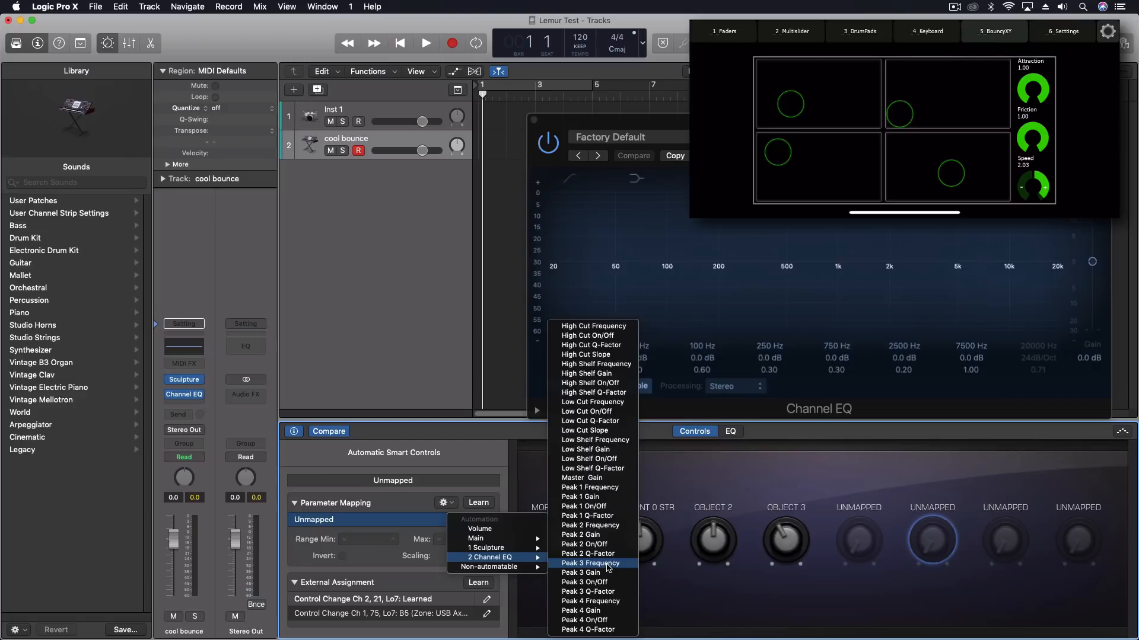
pyautogui.click(589, 563)
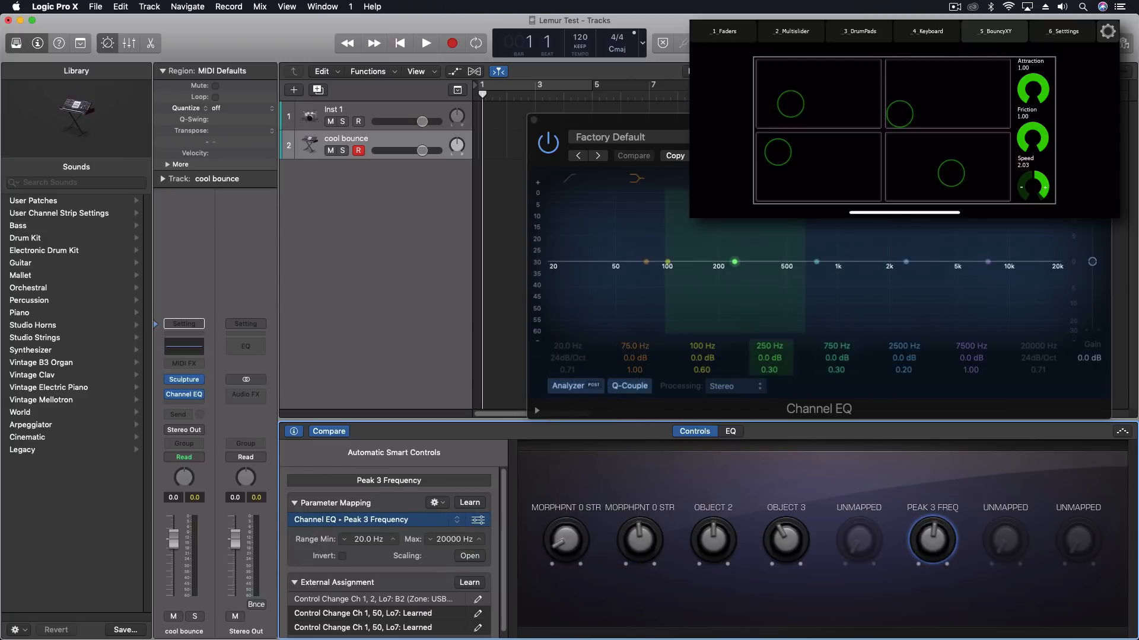
# Step: Shape Peak 3 to +3.5 dB at Q 6.60, then sweep its frequency to 1020 Hz
pyautogui.moveTo(931, 540); pyautogui.dragTo(932, 501)
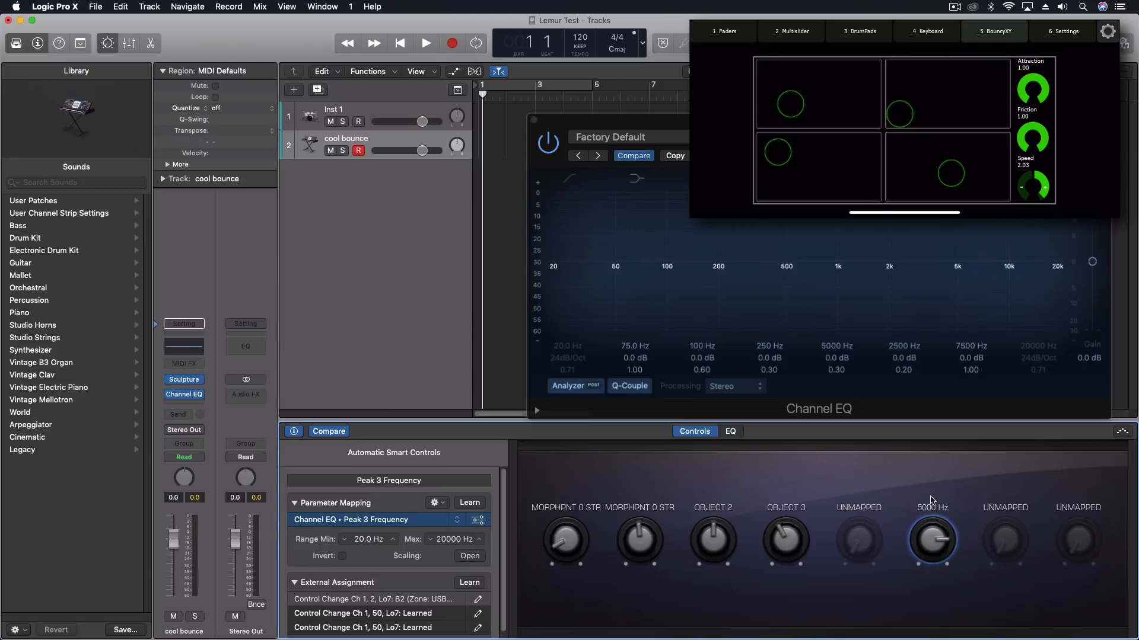
pyautogui.moveTo(931, 540); pyautogui.dragTo(932, 523)
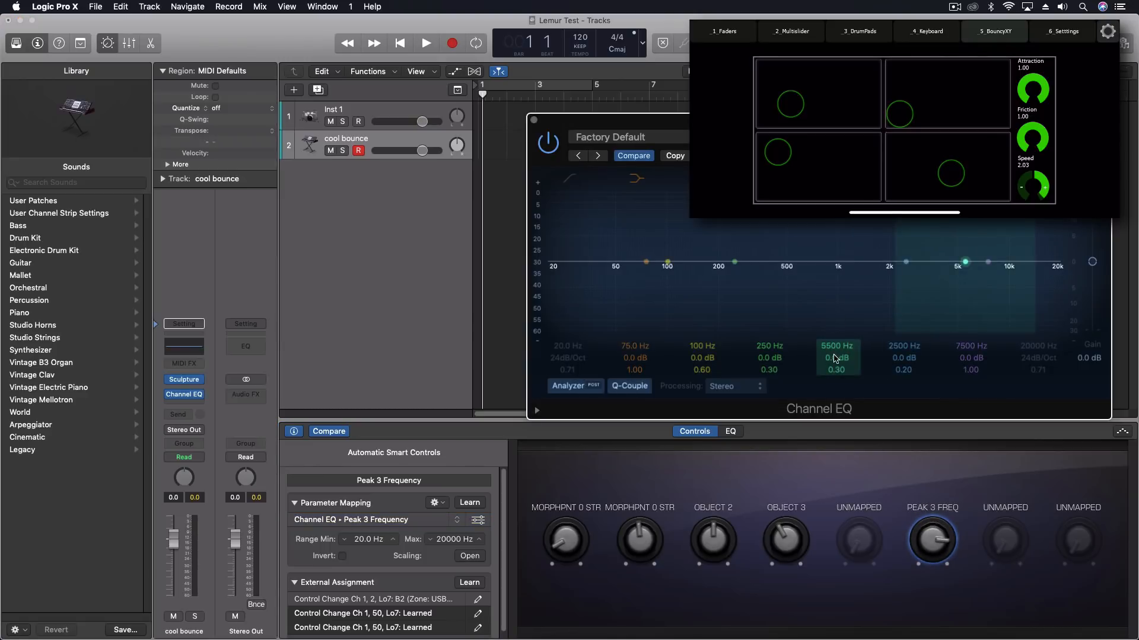
pyautogui.moveTo(837, 363); pyautogui.dragTo(837, 348)
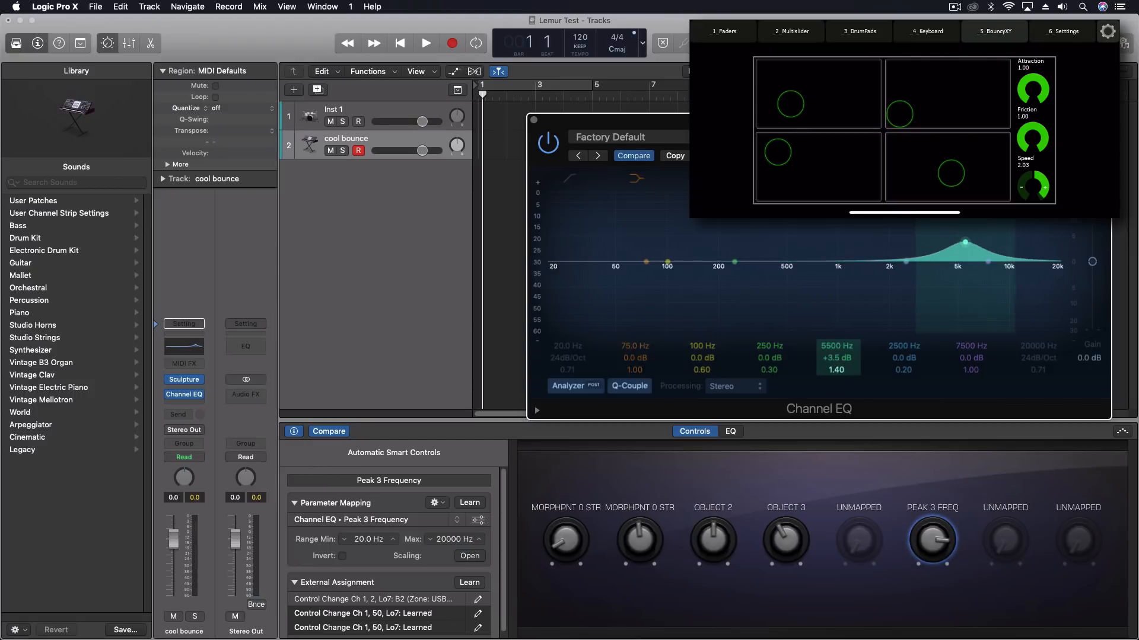
pyautogui.moveTo(931, 540); pyautogui.dragTo(931, 523)
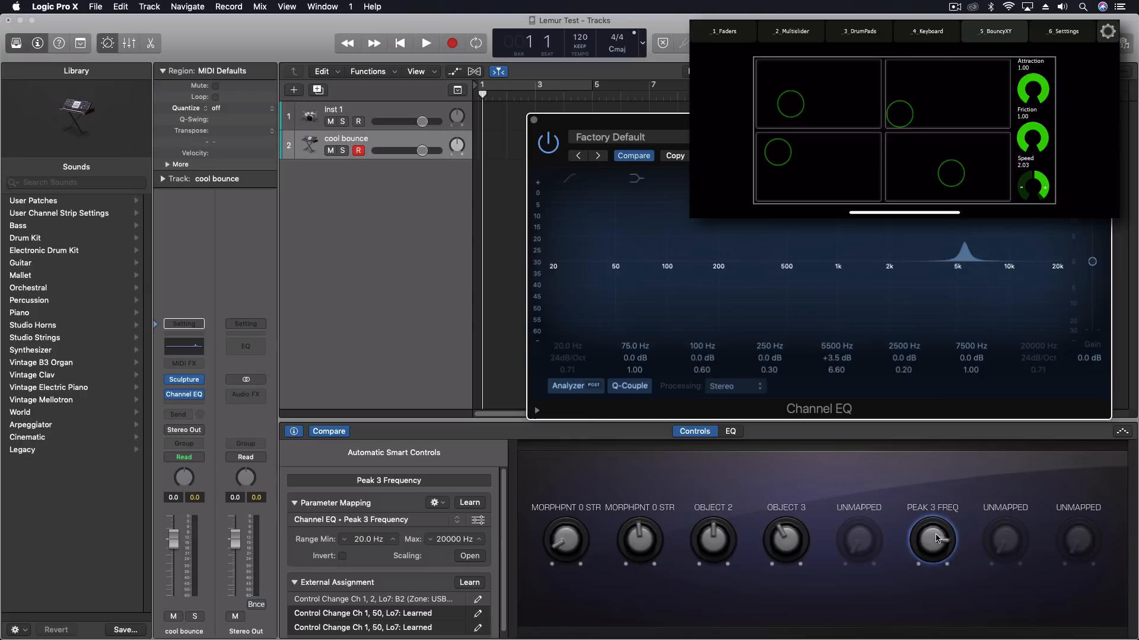
pyautogui.moveTo(932, 537); pyautogui.dragTo(912, 572)
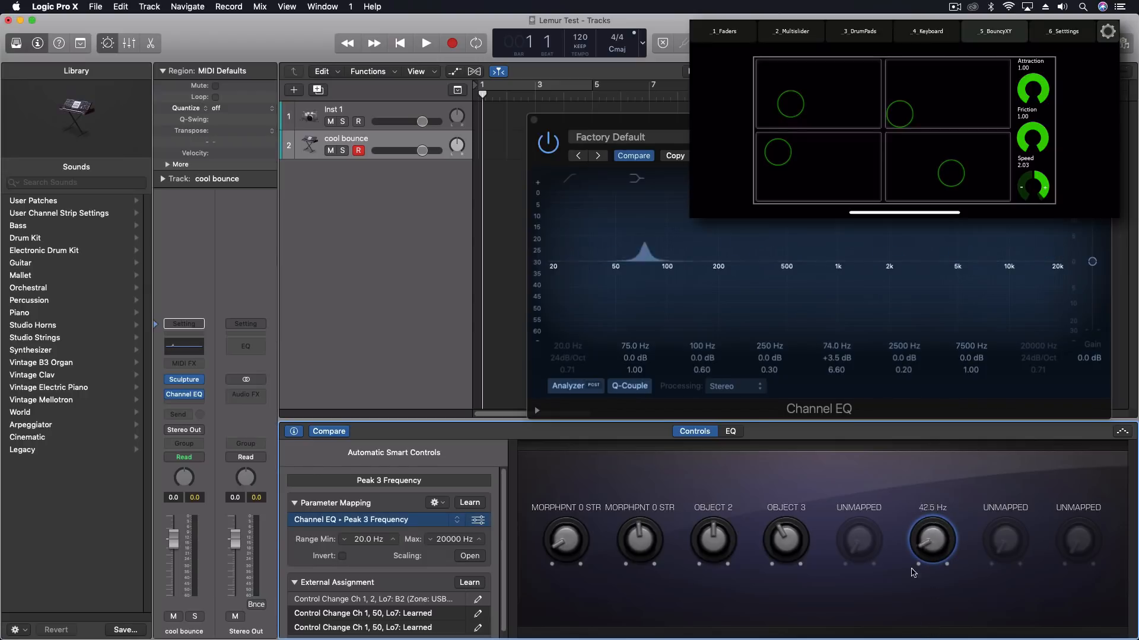
pyautogui.moveTo(932, 539); pyautogui.dragTo(931, 508)
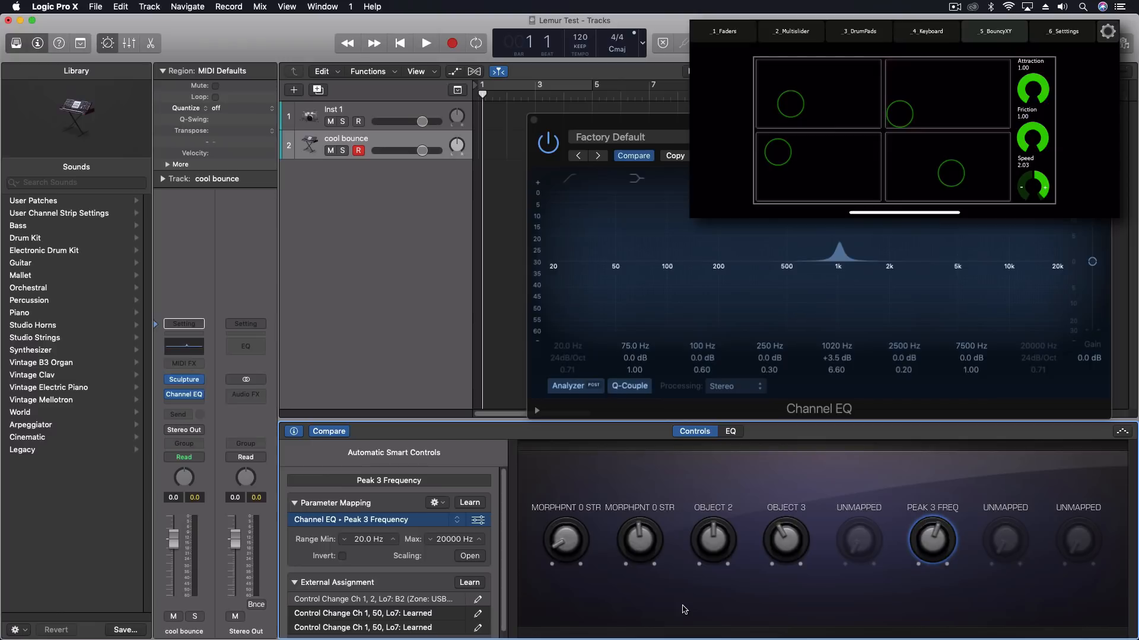
# Step: On Lemur's Faders page, raise a fader so Logic learns it for Peak 3 Frequency
pyautogui.click(724, 31)
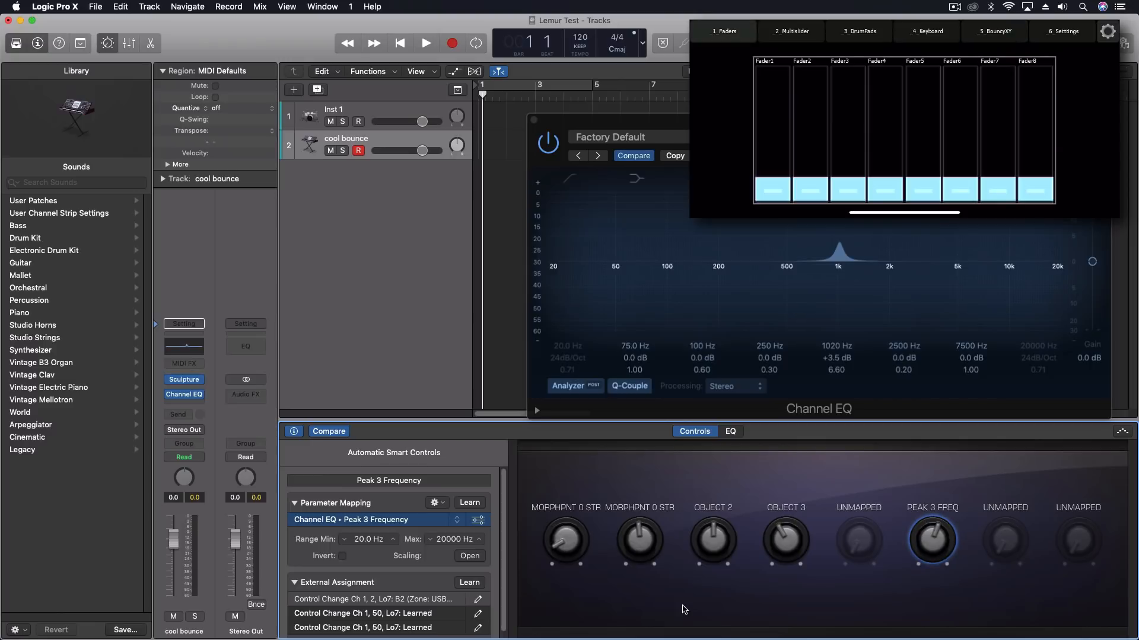
pyautogui.moveTo(922, 189); pyautogui.dragTo(922, 109)
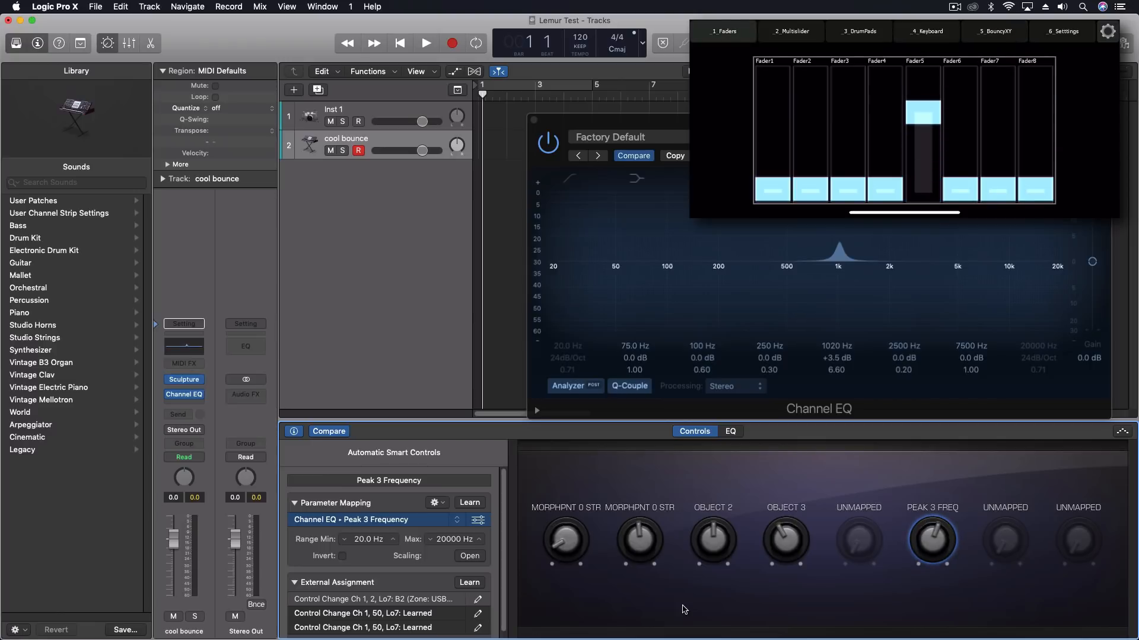
pyautogui.click(469, 583)
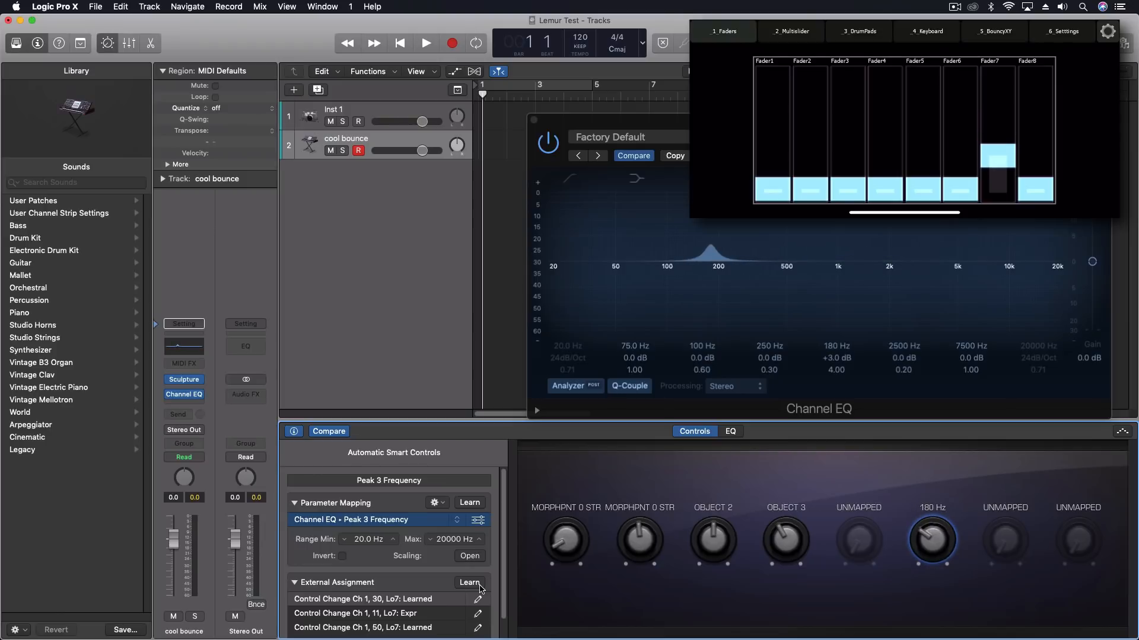
# Step: Learn a BouncyXY ball (Ch 1 CC 0) to Peak 3 Frequency, then turn Learn off
pyautogui.click(994, 31)
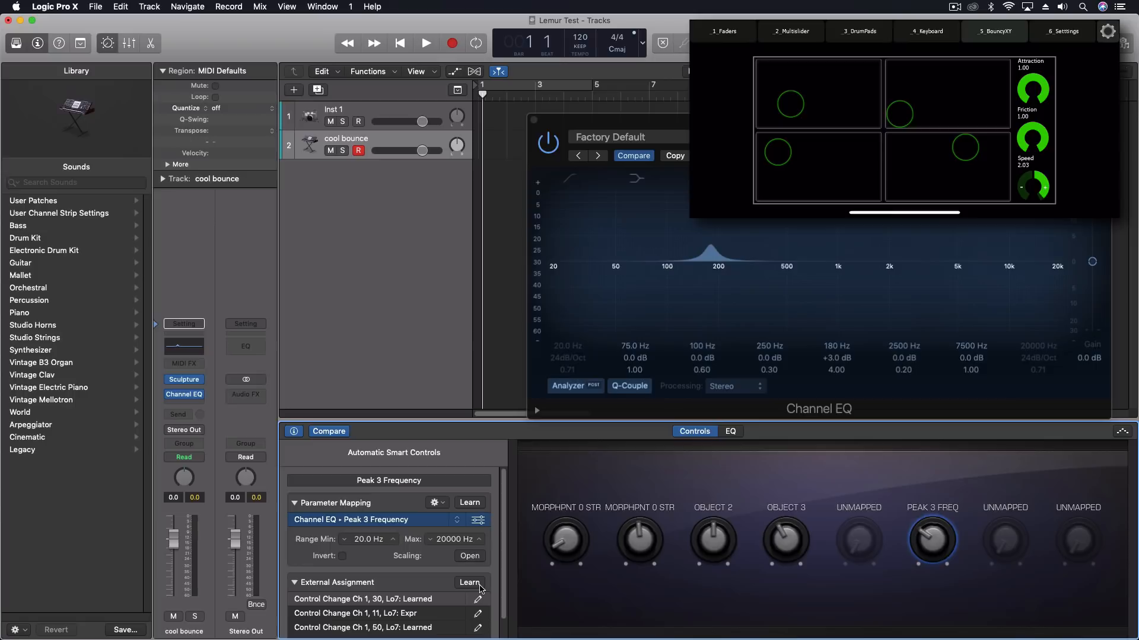
pyautogui.moveTo(474, 590)
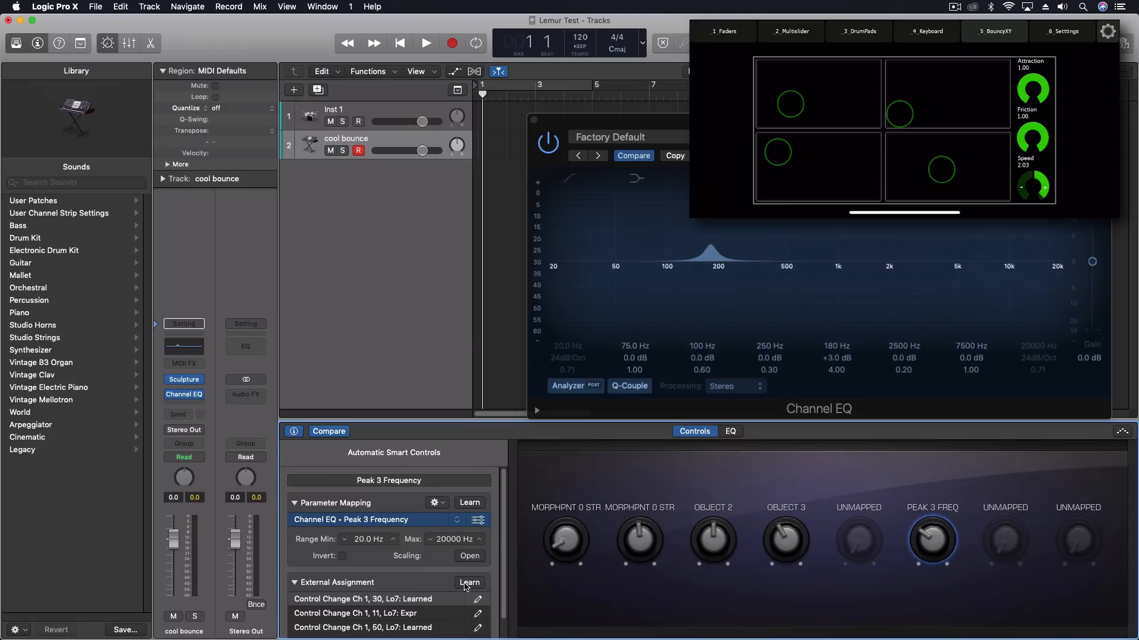
pyautogui.click(468, 582)
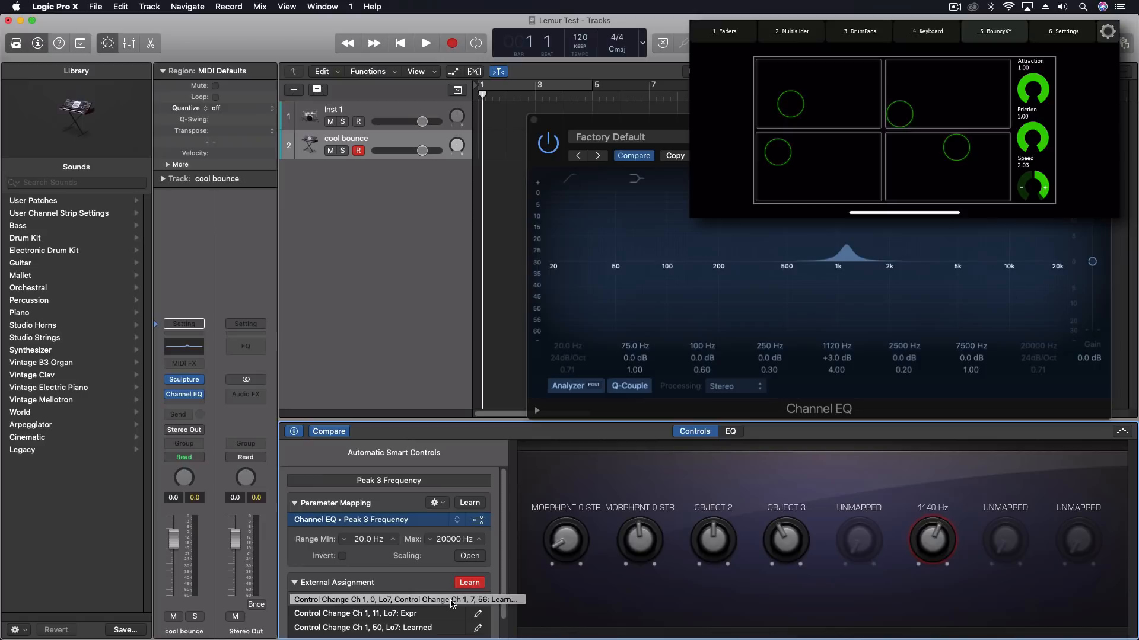
pyautogui.click(469, 582)
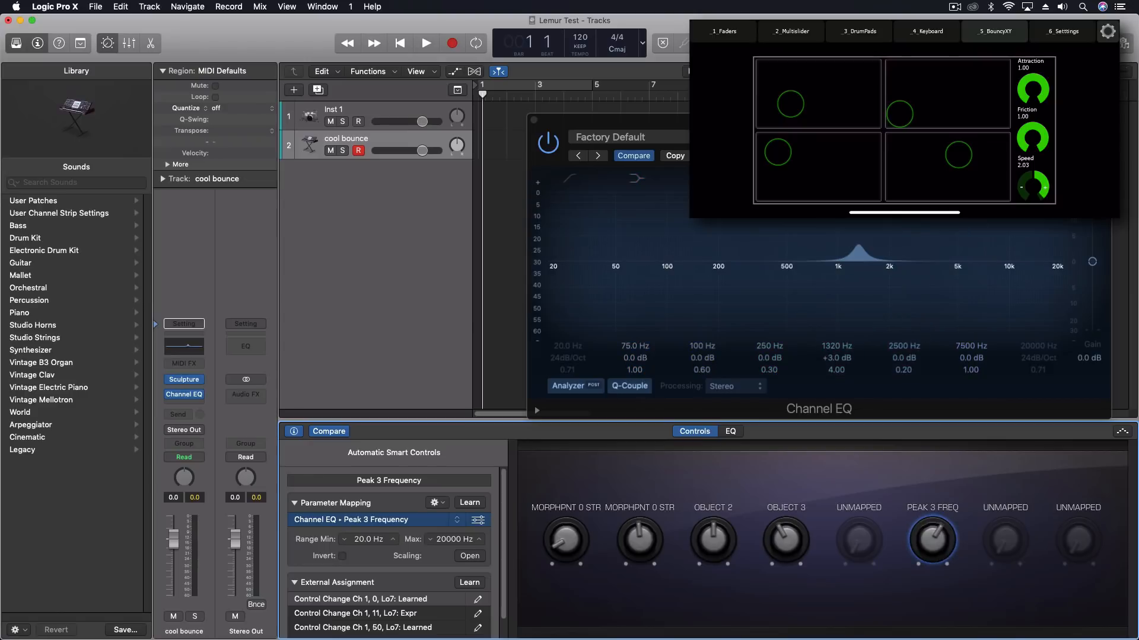
pyautogui.moveTo(820, 430)
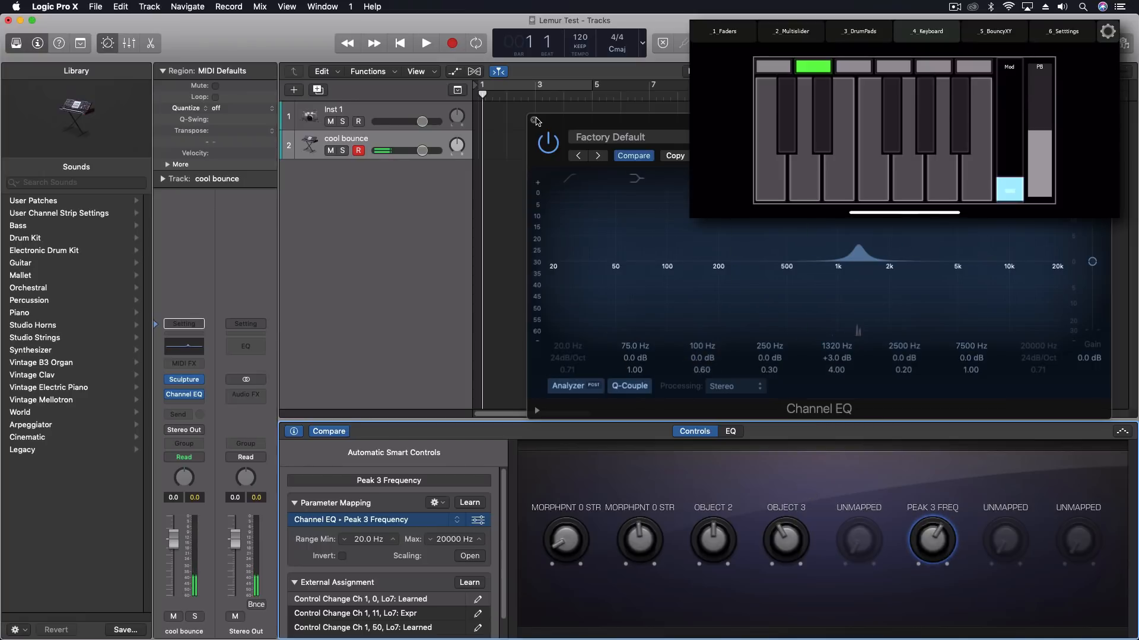
# Step: Close Channel EQ and record a short cool bounce region played from the Lemur keyboard
pyautogui.click(453, 43)
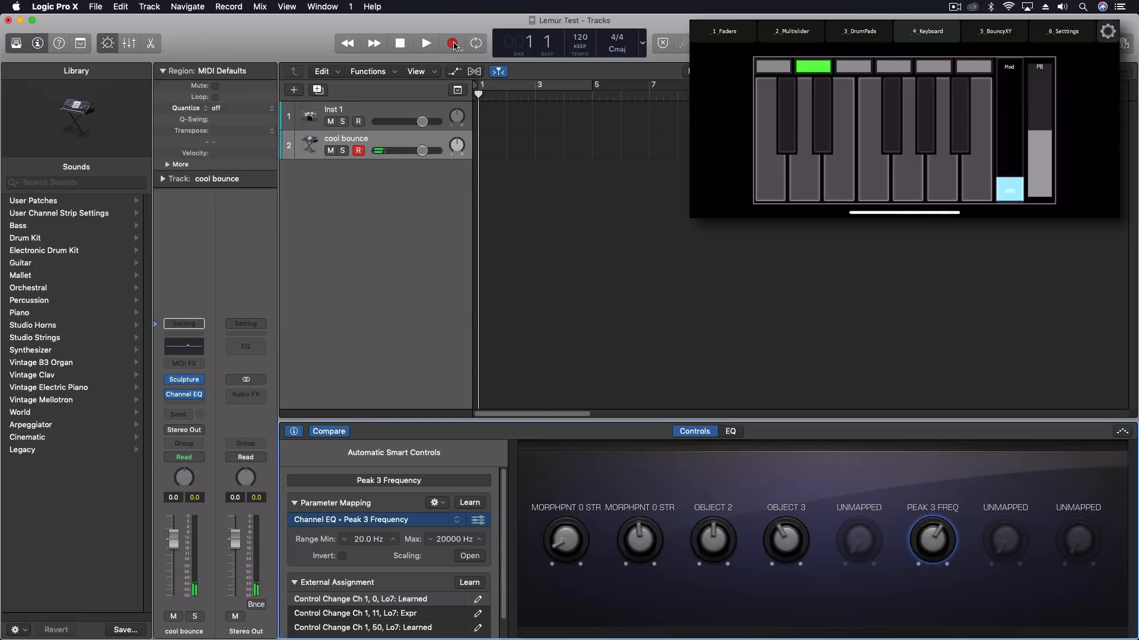
pyautogui.click(452, 44)
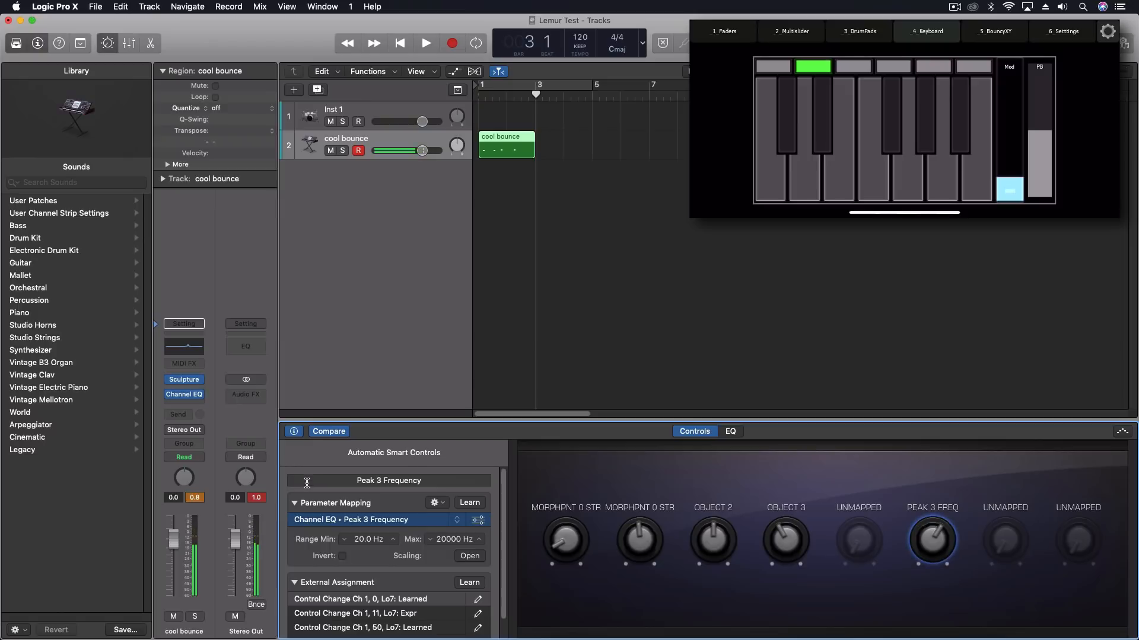
pyautogui.click(400, 43)
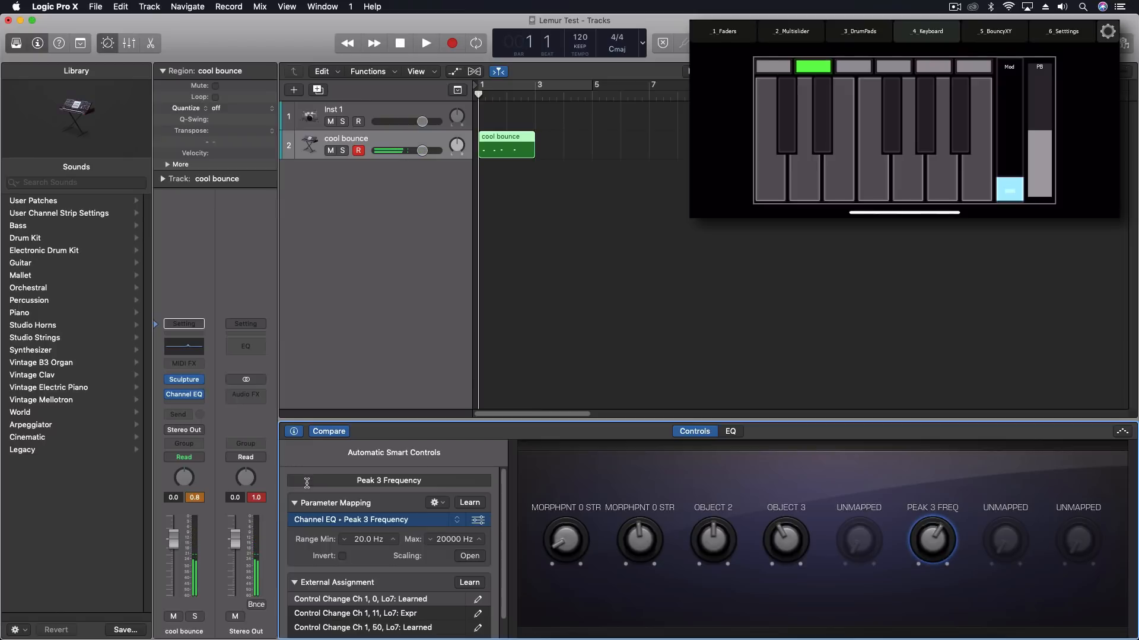
pyautogui.click(425, 43)
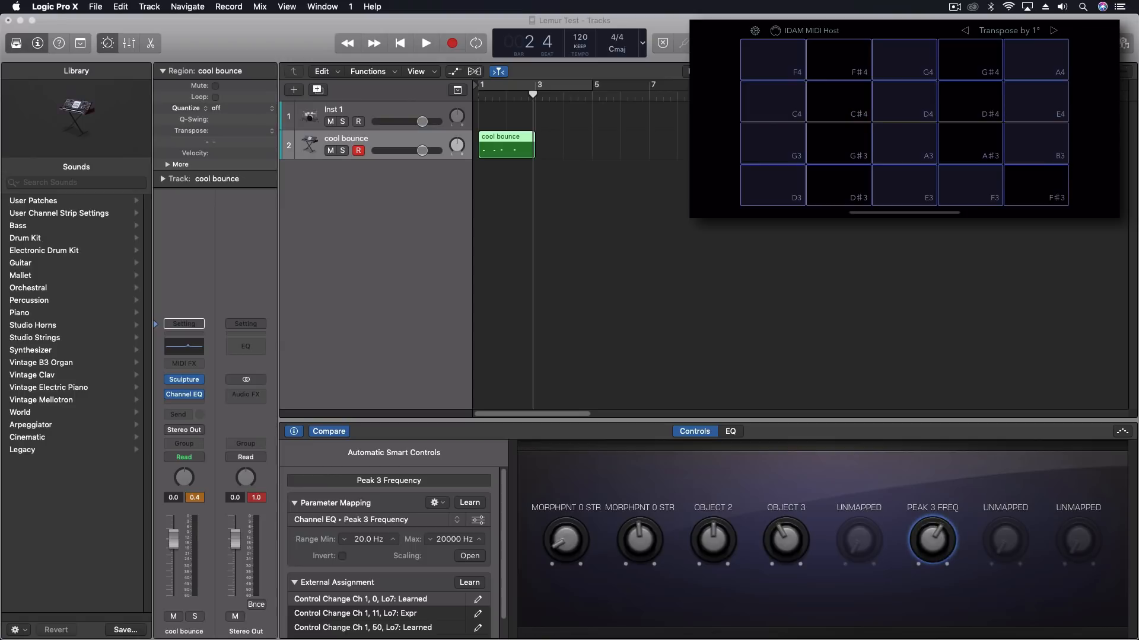
pyautogui.moveTo(846, 272)
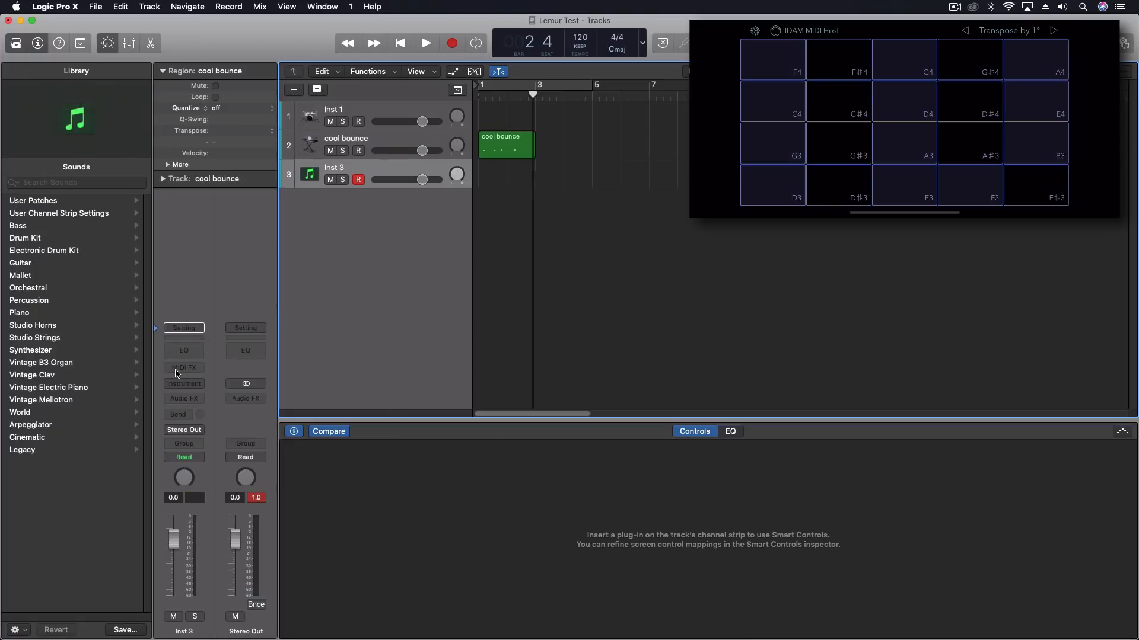
# Step: Load Retro Synth on Inst 3 and trigger it from the iPhone pads
pyautogui.click(184, 384)
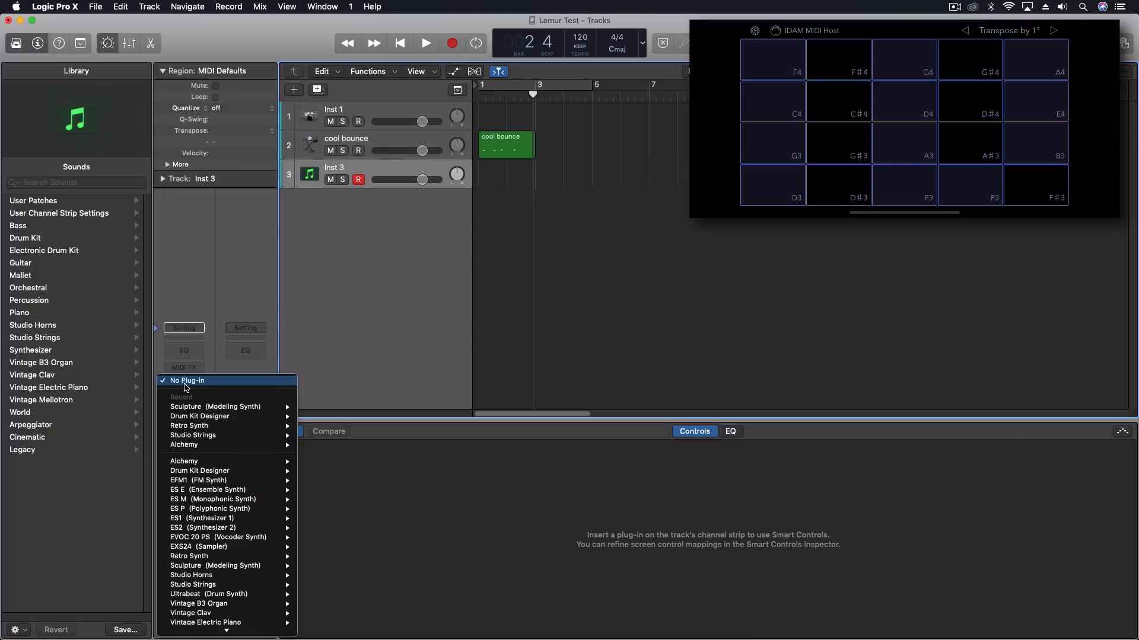
pyautogui.moveTo(200, 470)
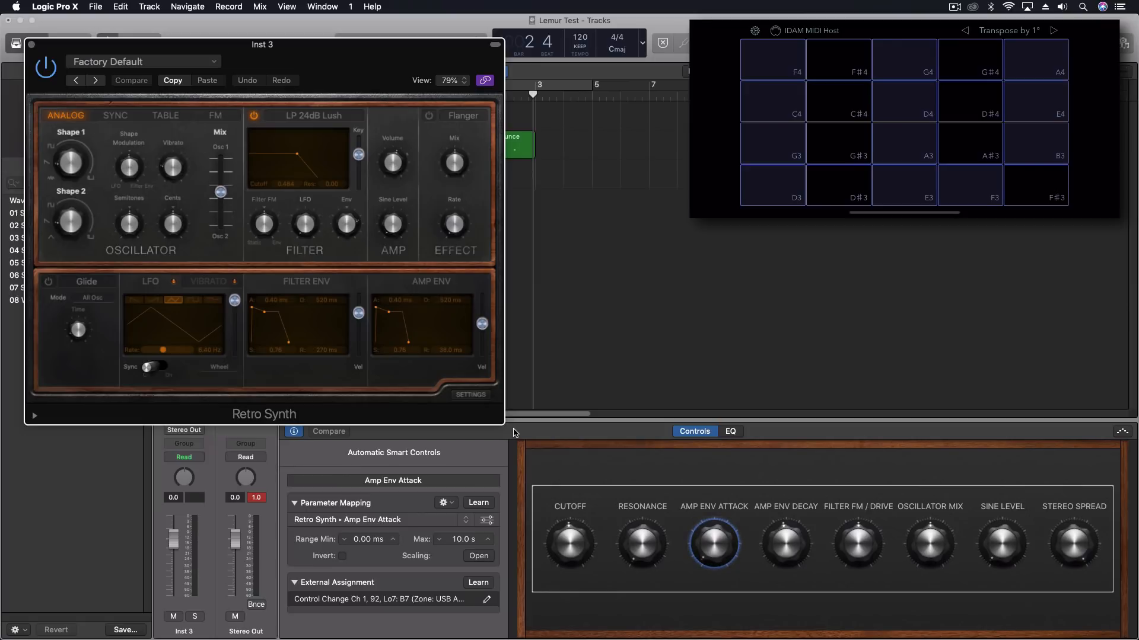
pyautogui.click(904, 101)
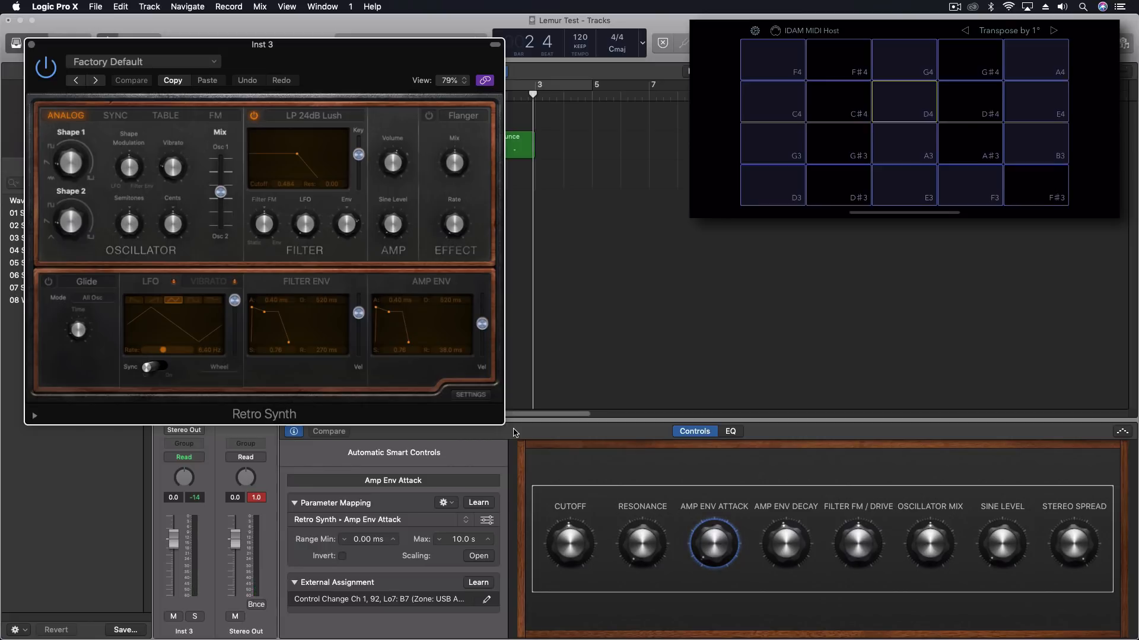
pyautogui.click(904, 102)
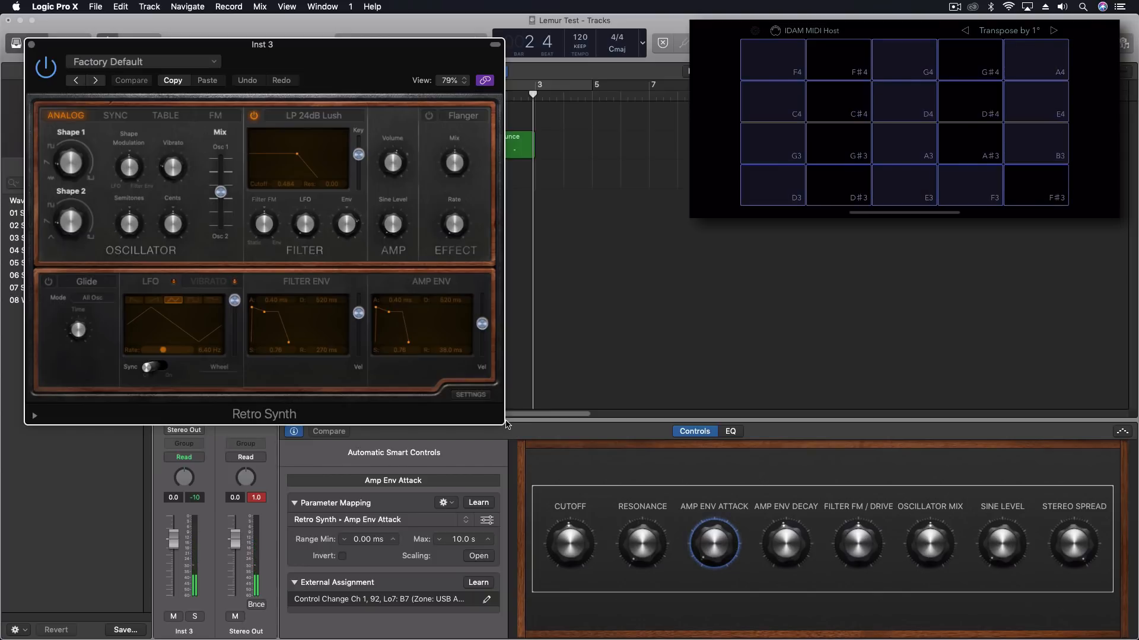
pyautogui.moveTo(330, 323)
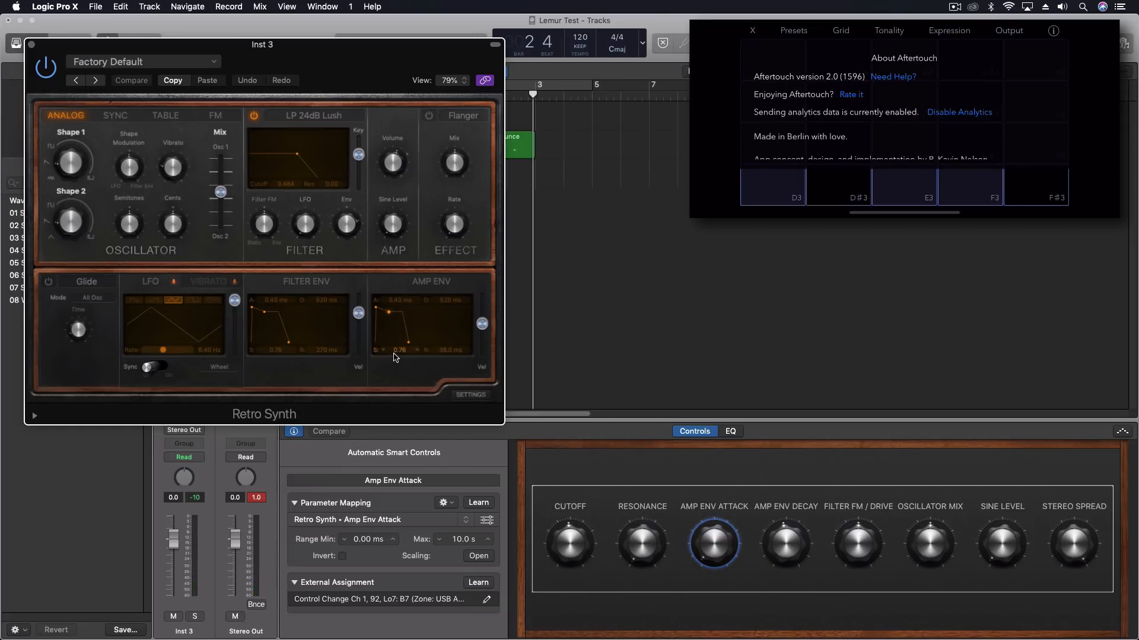
pyautogui.click(1009, 31)
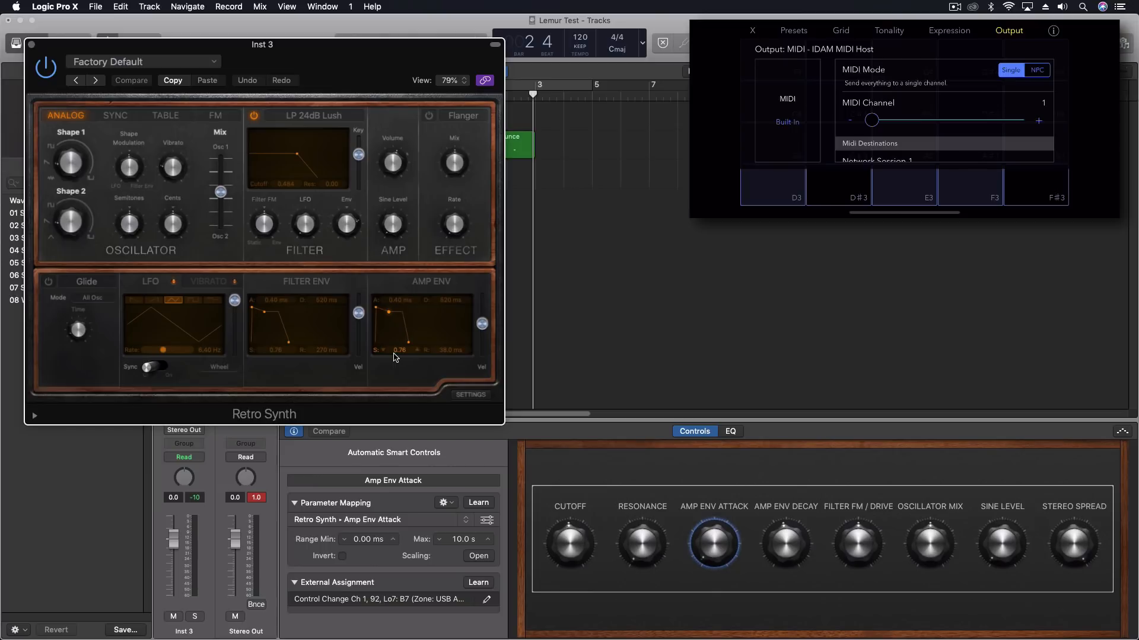
pyautogui.click(869, 143)
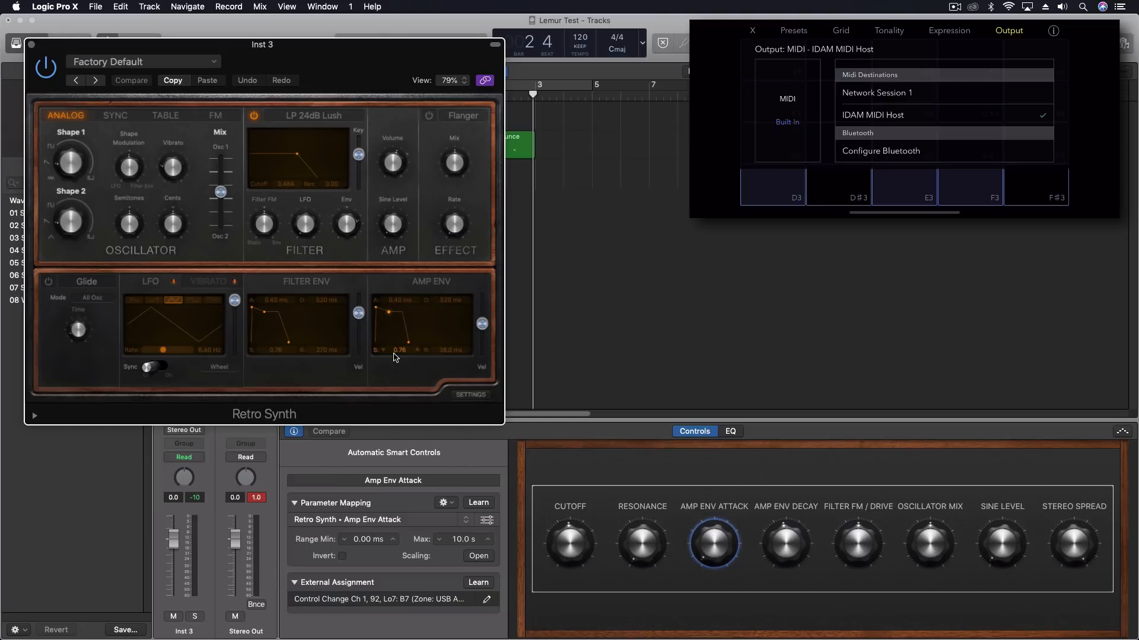
pyautogui.click(949, 30)
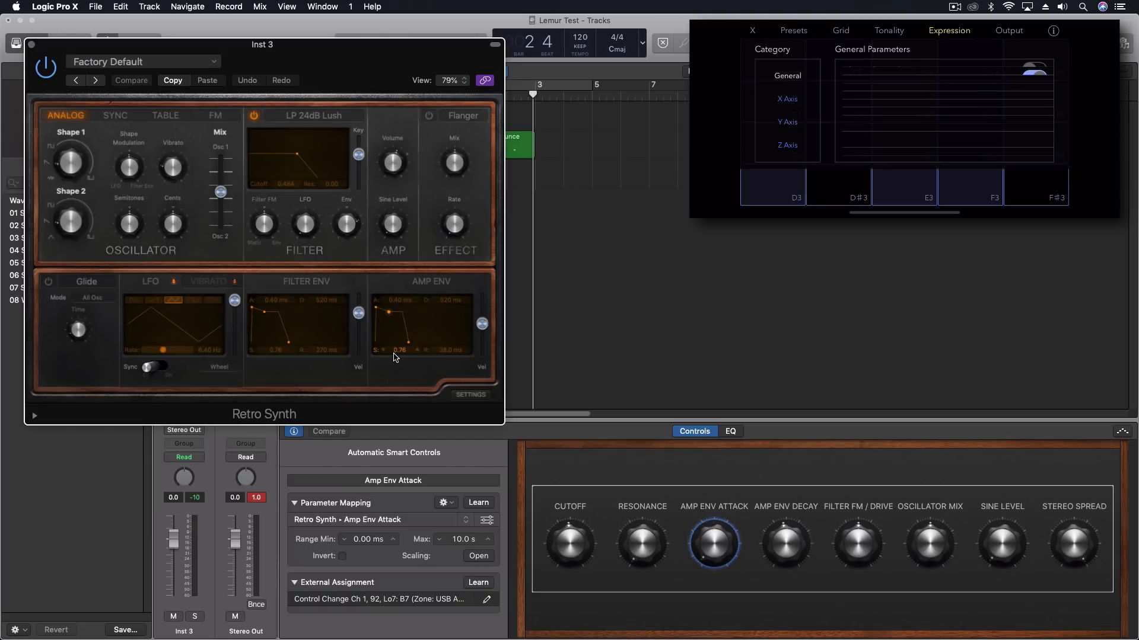
pyautogui.click(888, 30)
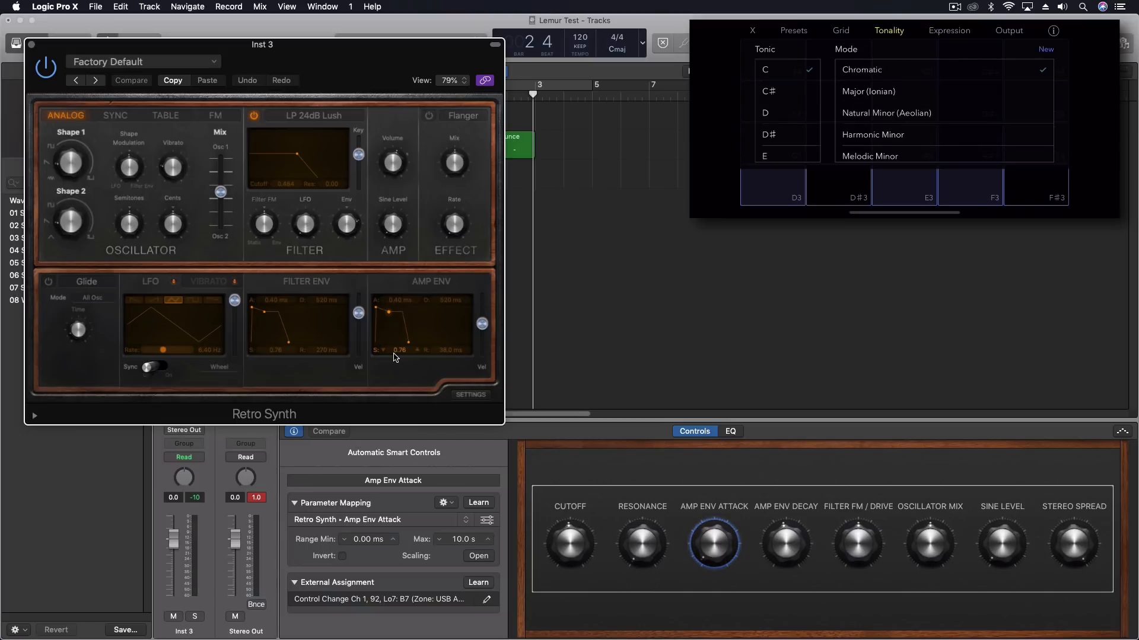
pyautogui.click(840, 30)
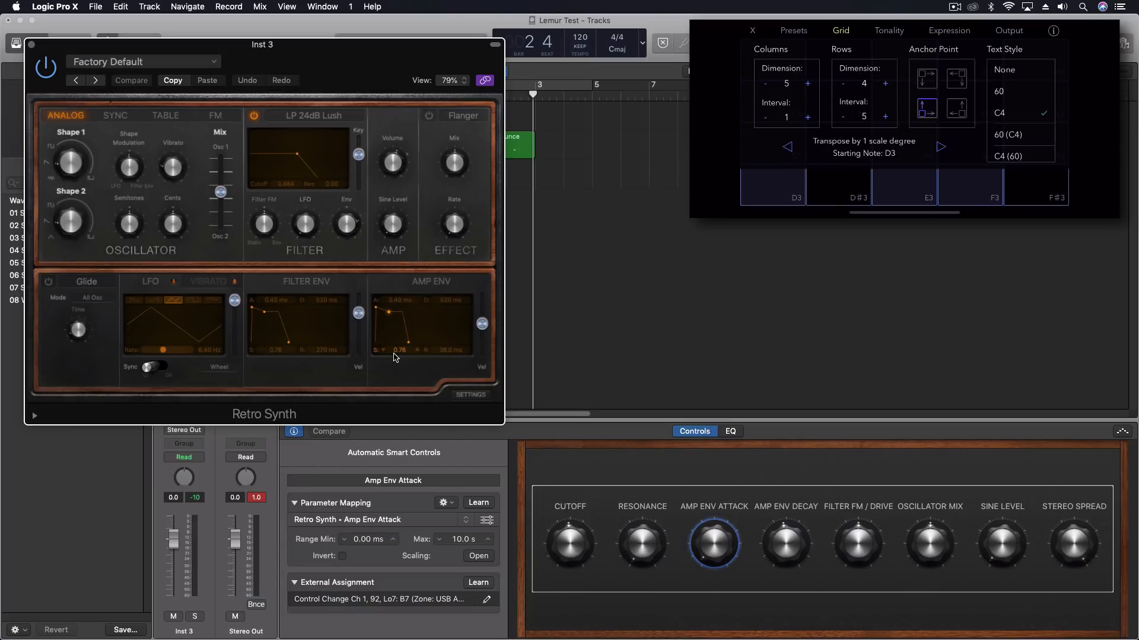
pyautogui.click(793, 30)
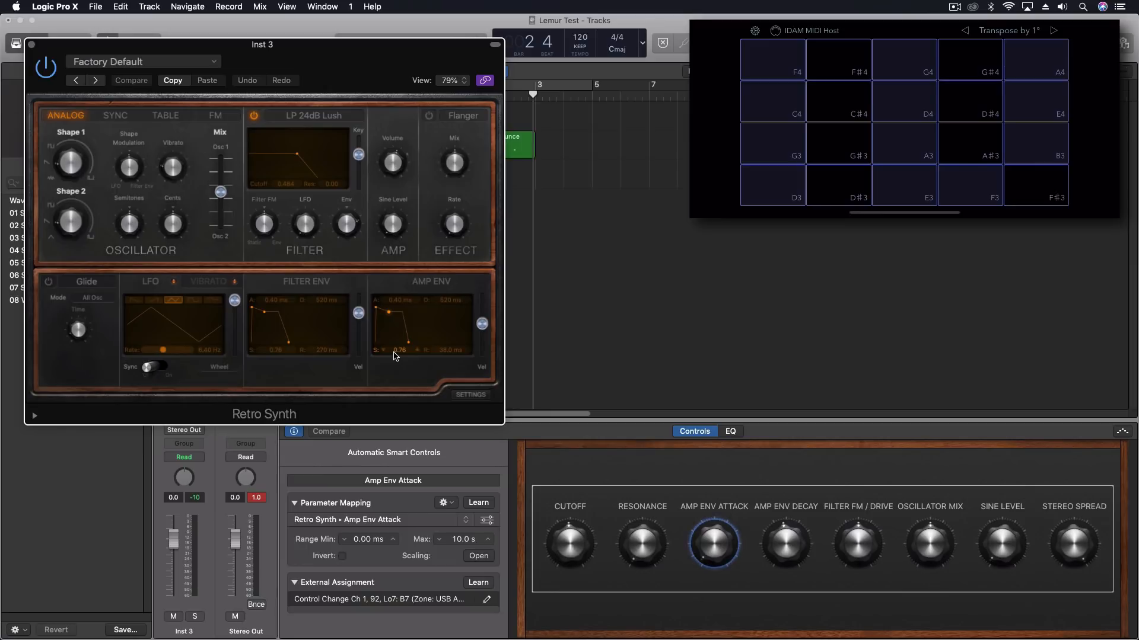
pyautogui.click(753, 31)
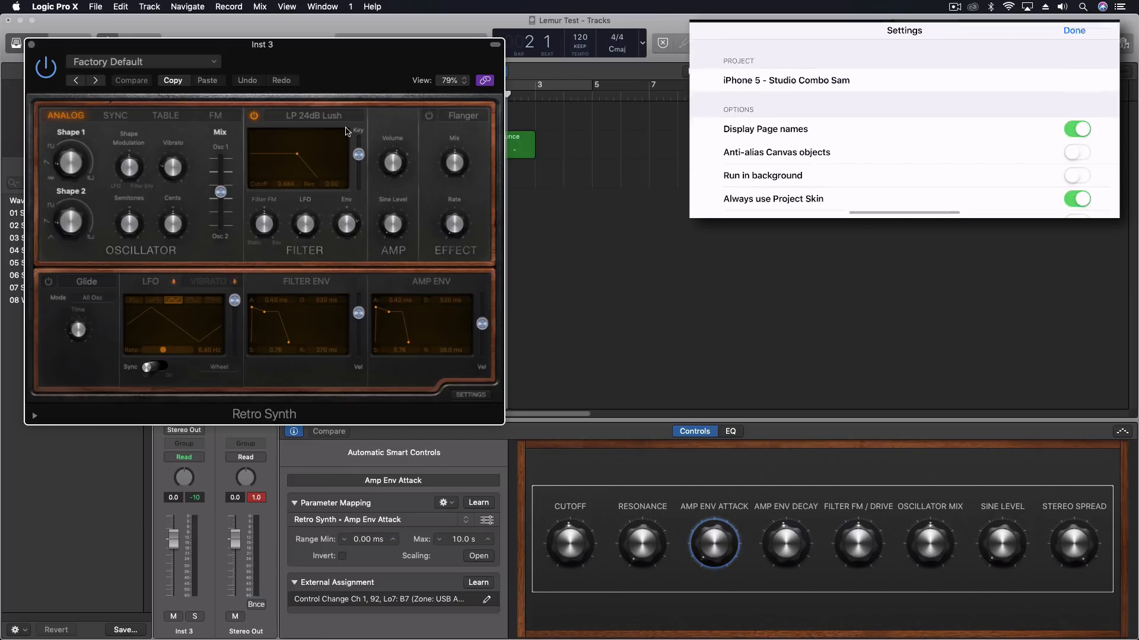
# Step: Load the iPhone - Drum Sequencer project in Lemur
pyautogui.scroll(-3)
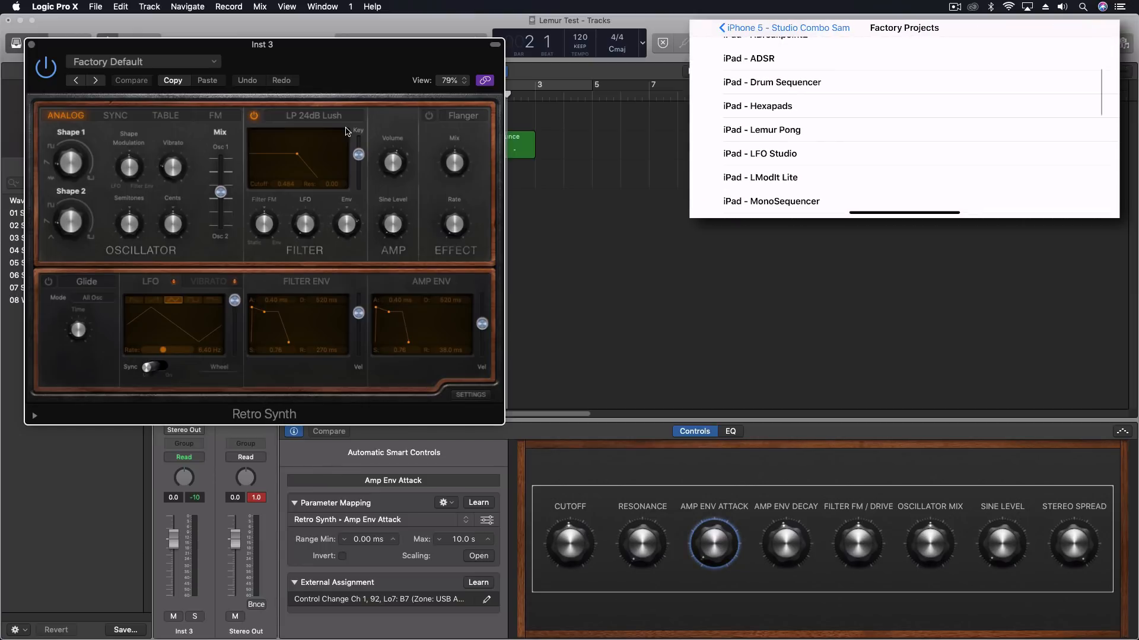
pyautogui.scroll(-3)
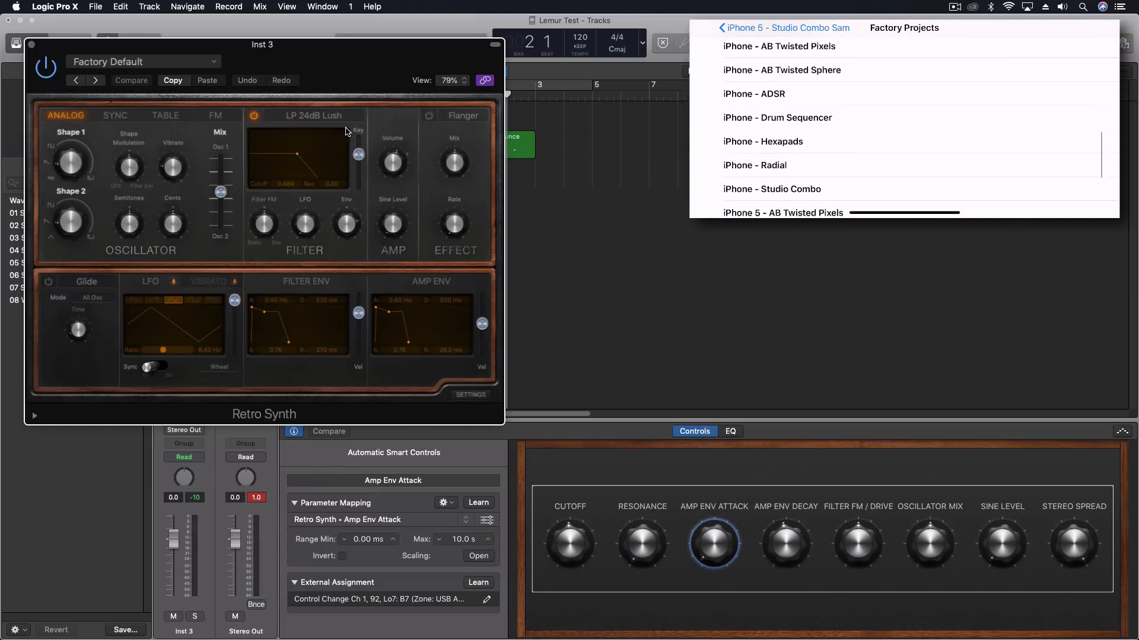
pyautogui.click(777, 117)
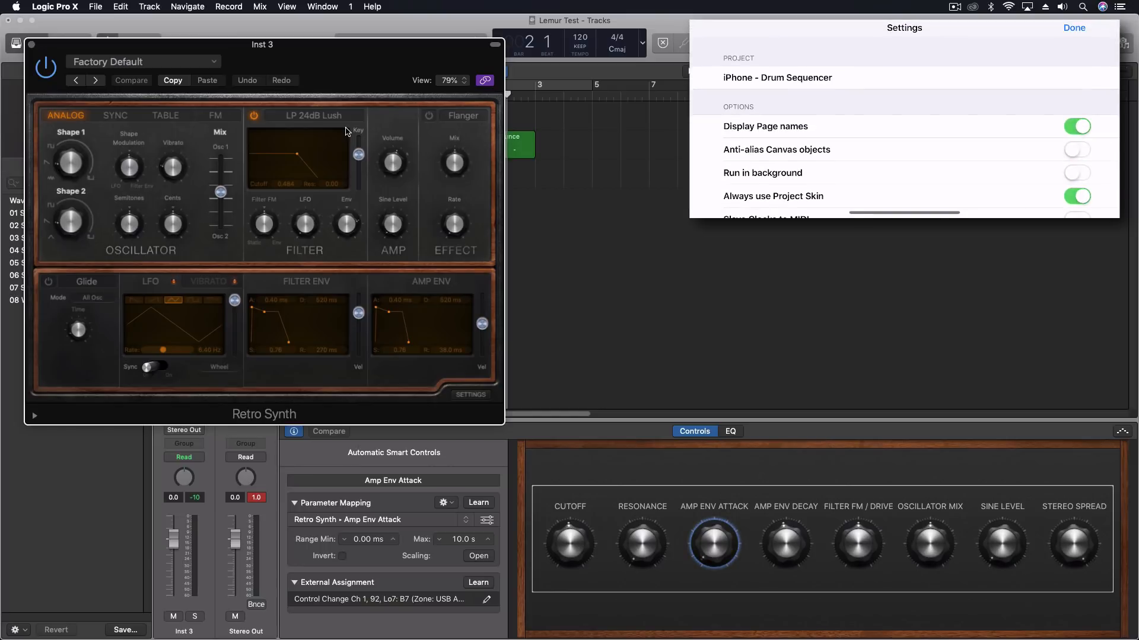
# Step: Enable Slave Clocks to MIDI, check the MIDI targets, and close Lemur's settings
pyautogui.scroll(-3)
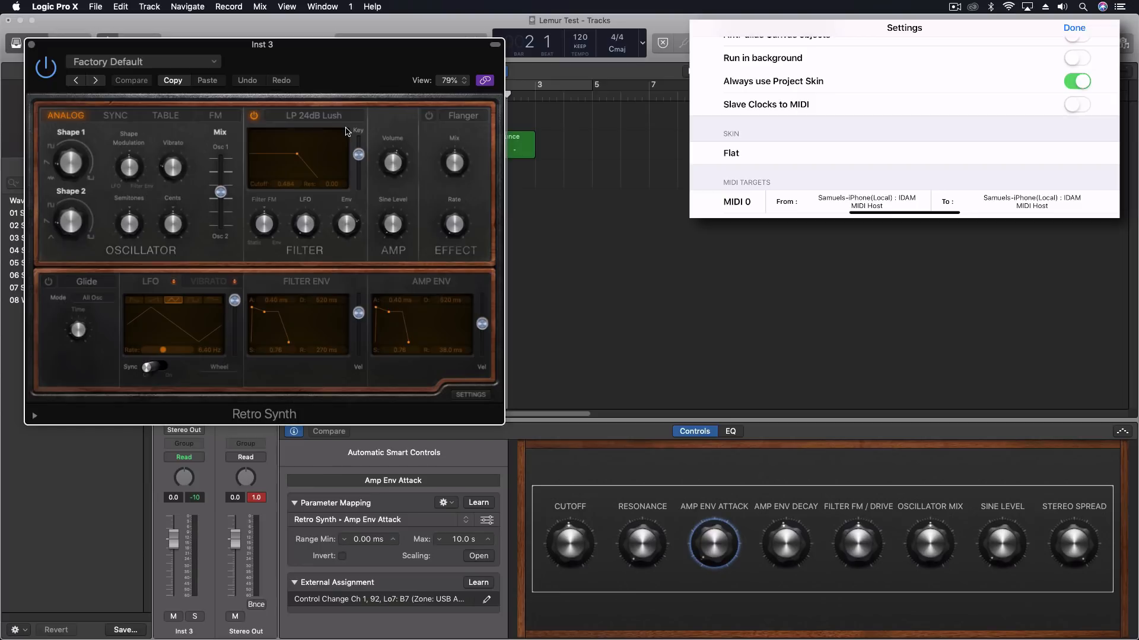
pyautogui.click(1077, 104)
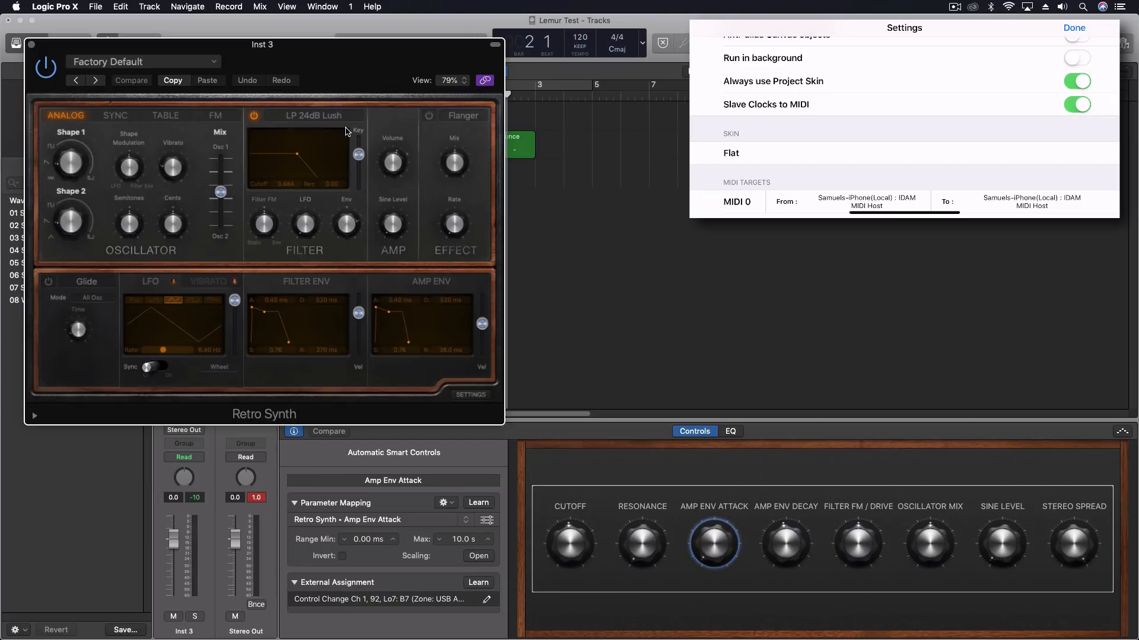
pyautogui.scroll(-3)
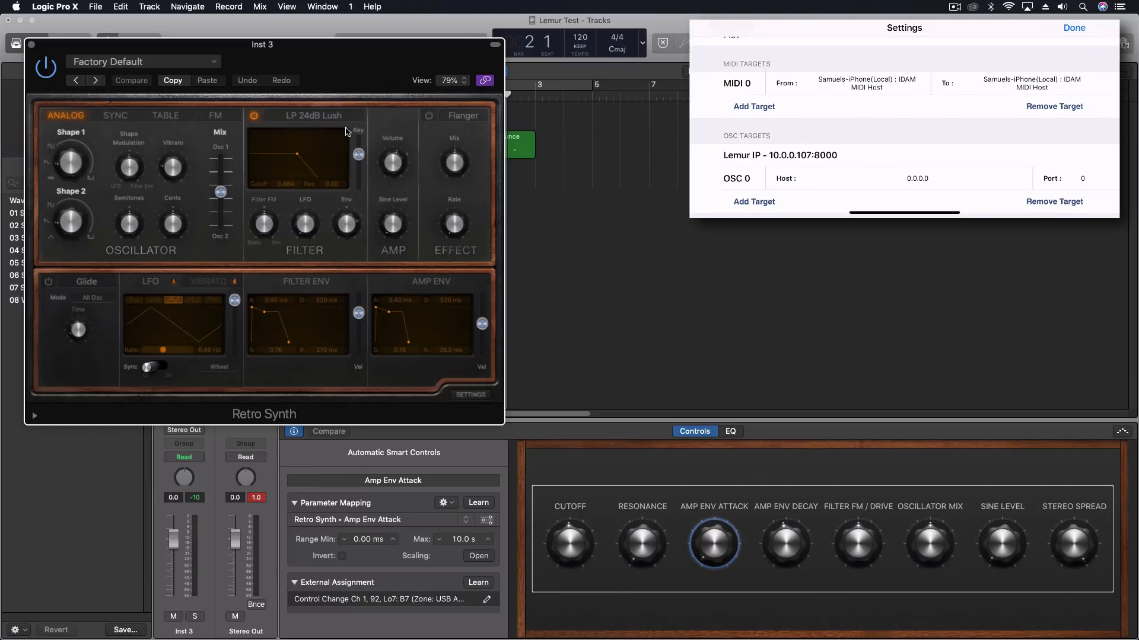
pyautogui.click(1073, 27)
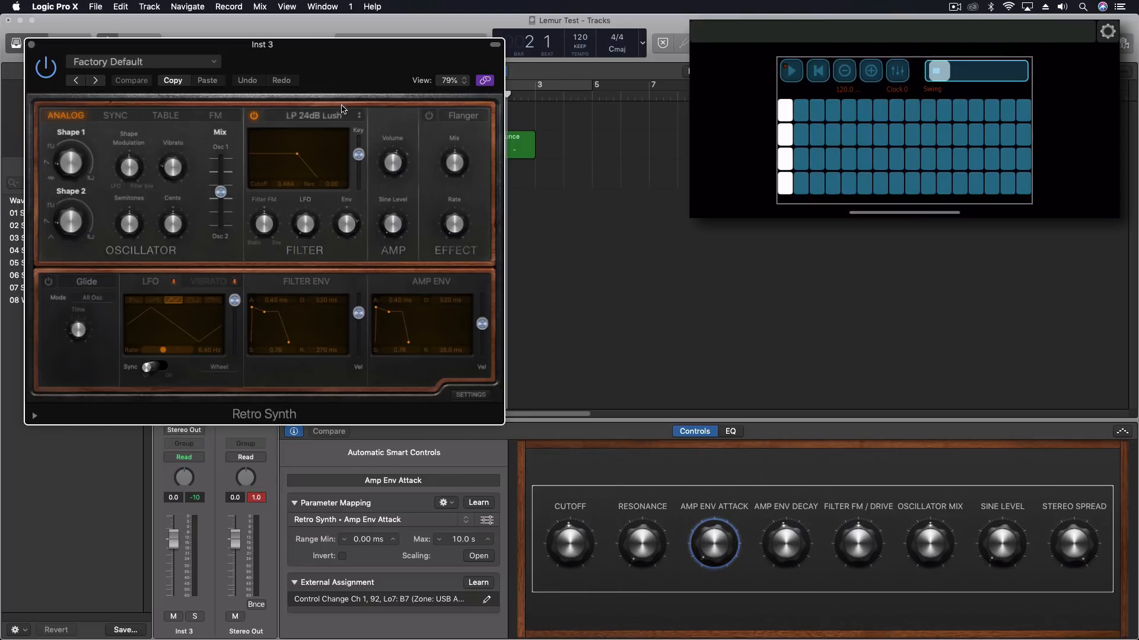
# Step: Transmit MIDI clock to the iPhone destination in Song SPP mode, then close Synchronization settings
pyautogui.click(93, 7)
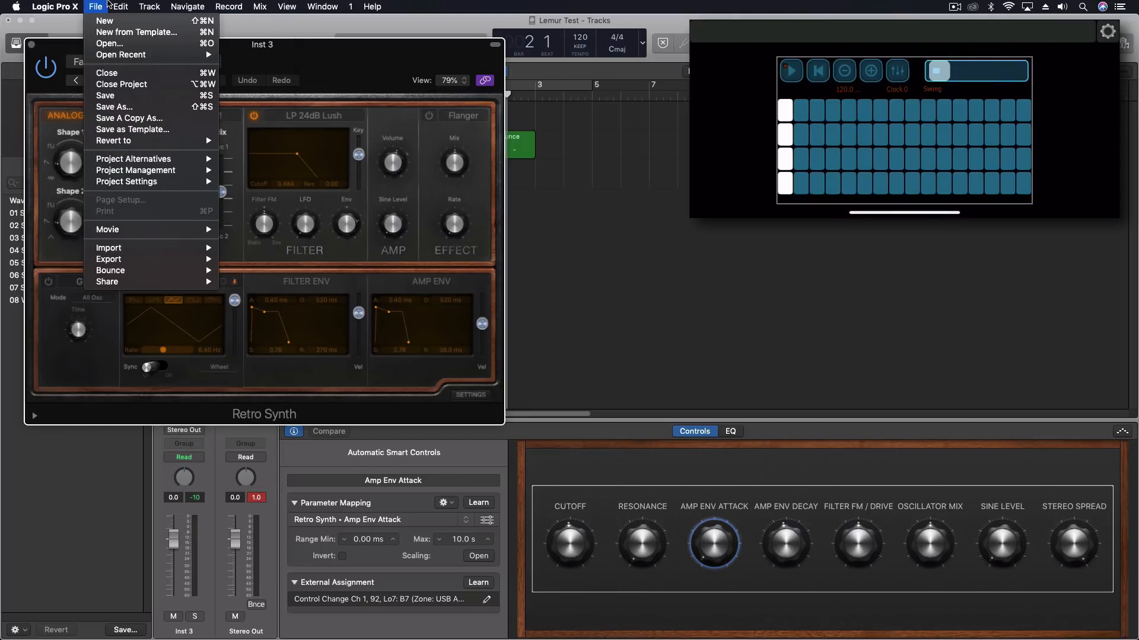
pyautogui.moveTo(112, 140)
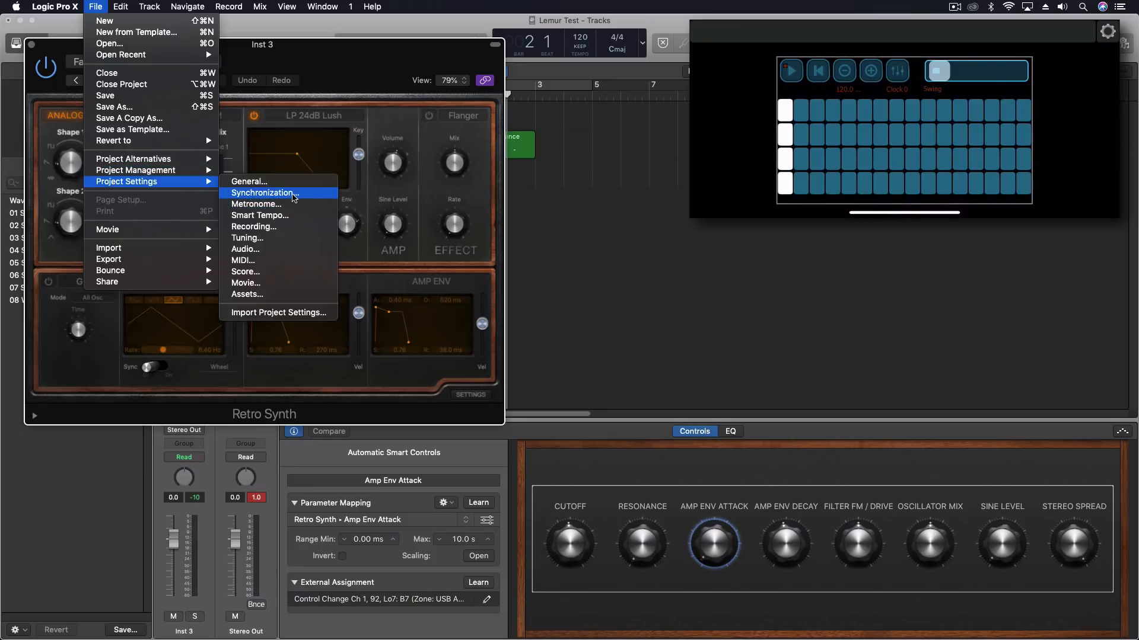
pyautogui.click(262, 192)
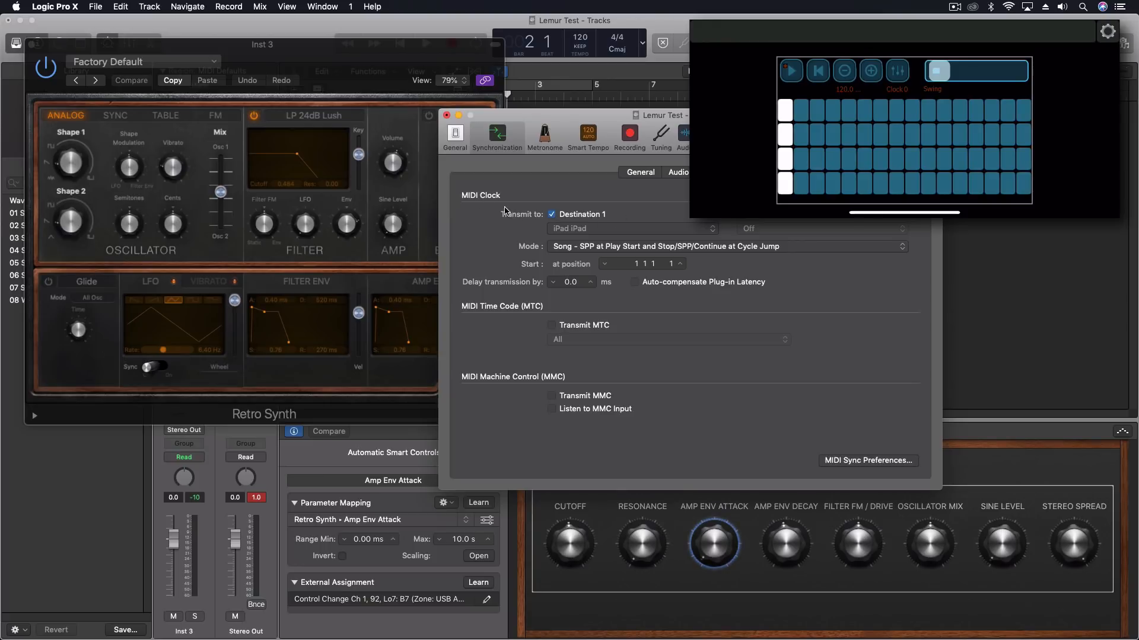
pyautogui.click(632, 229)
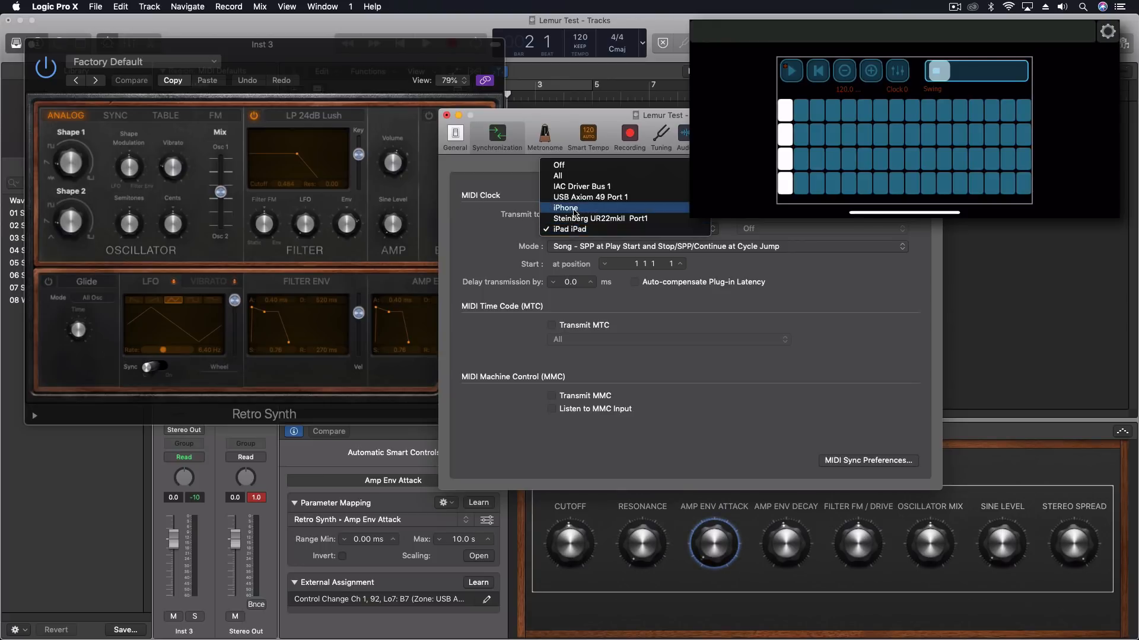
pyautogui.click(565, 208)
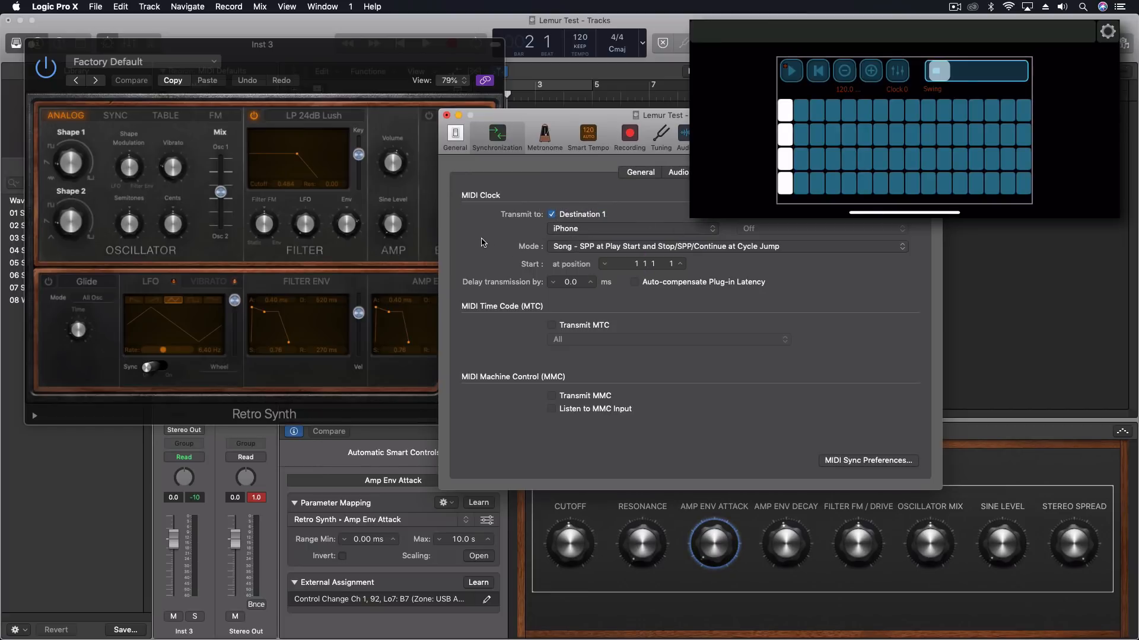
pyautogui.moveTo(609, 243)
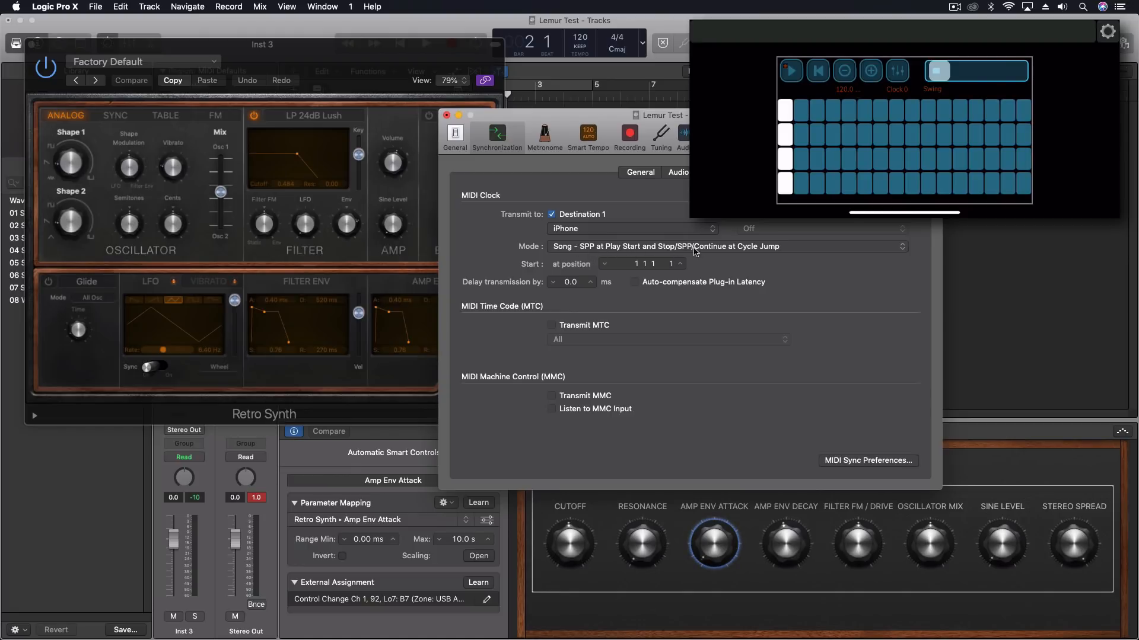
pyautogui.click(726, 247)
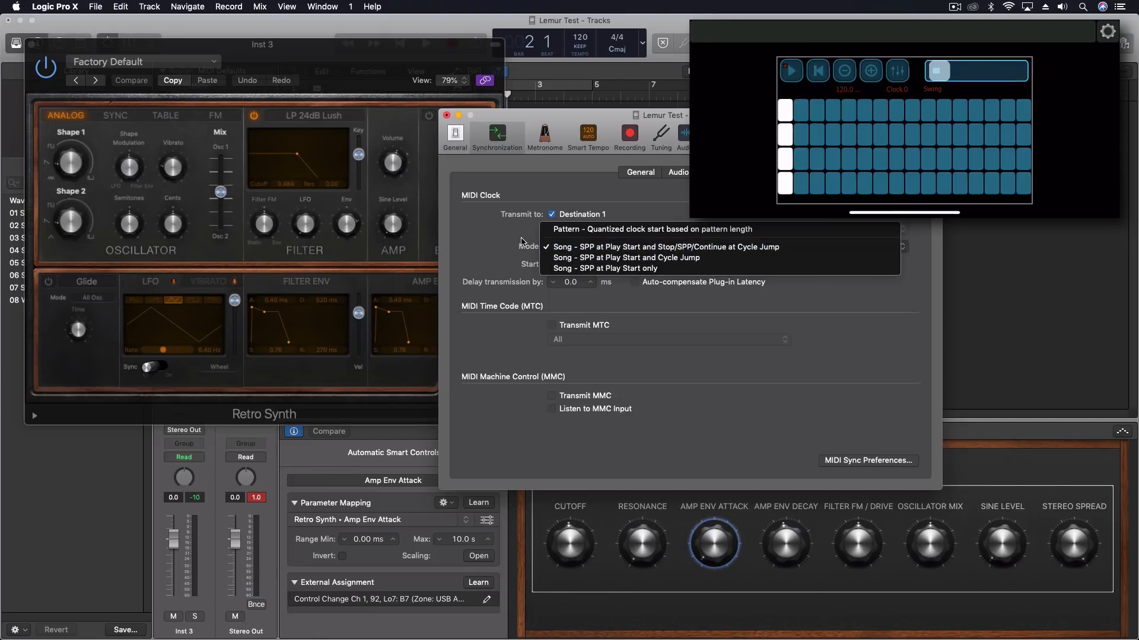
pyautogui.click(666, 246)
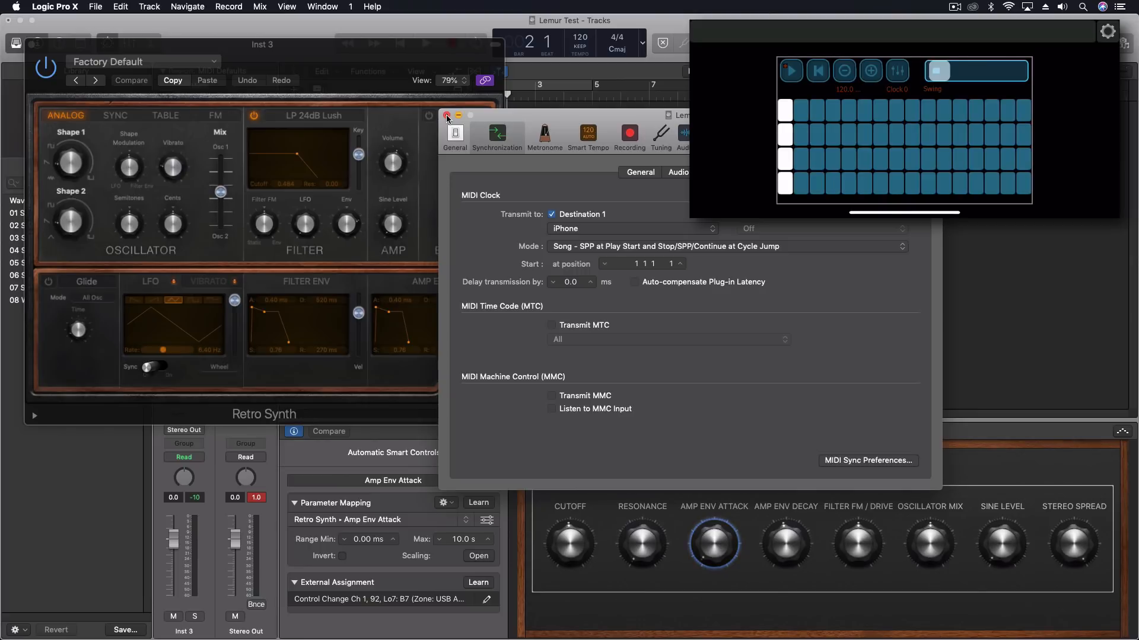
pyautogui.click(447, 116)
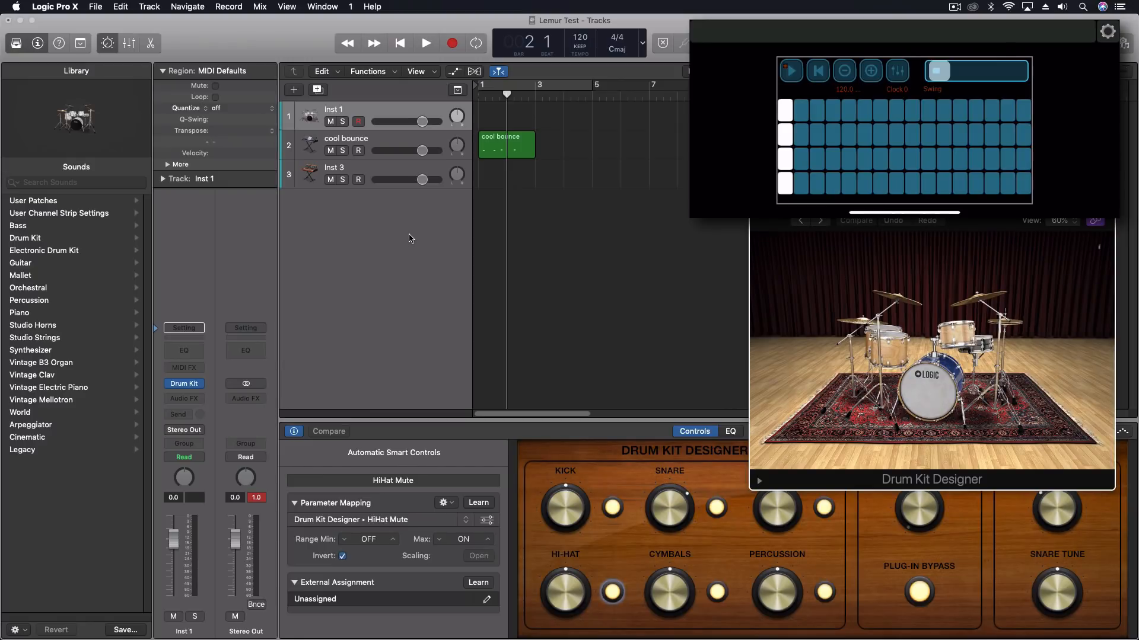
# Step: Play from the beginning so the Lemur sequencer runs in sync, then stop
pyautogui.click(912, 183)
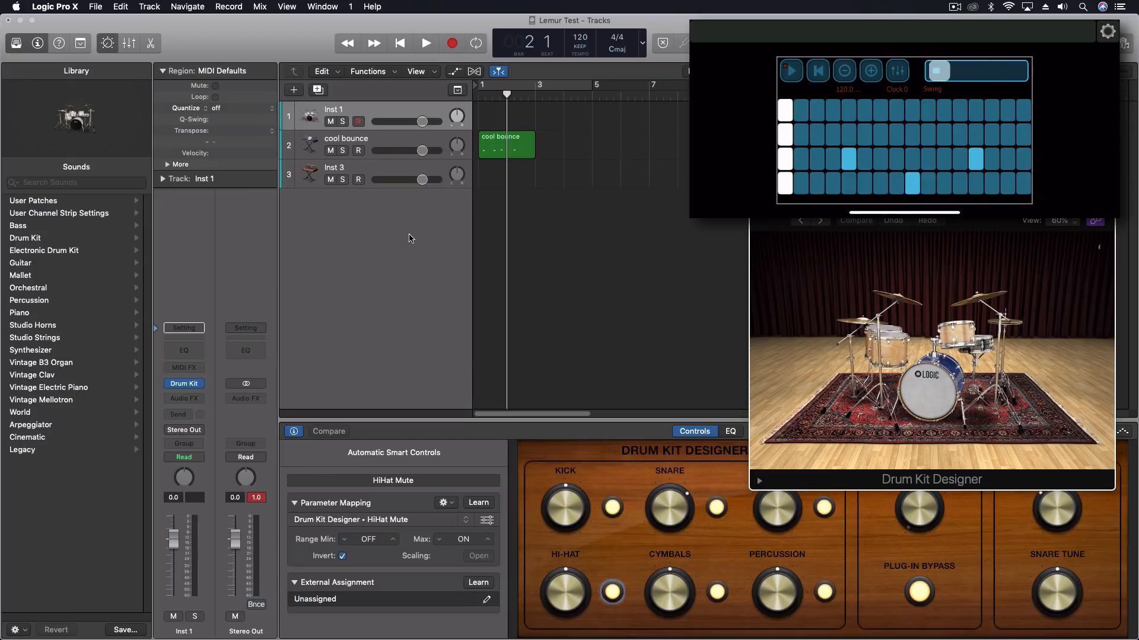
pyautogui.click(399, 43)
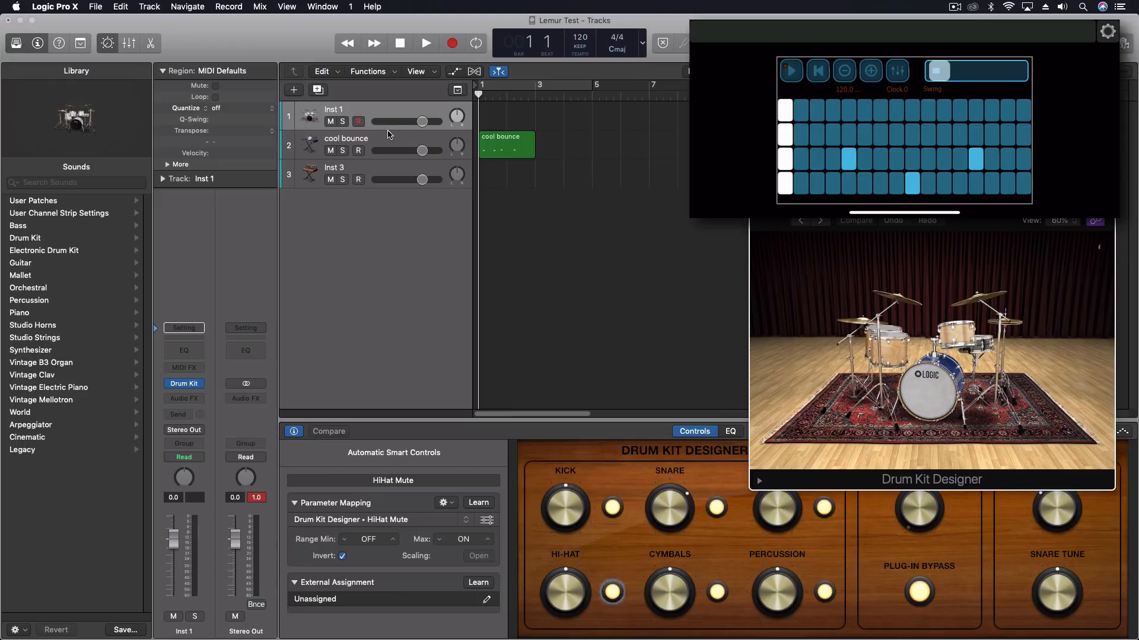
pyautogui.click(426, 42)
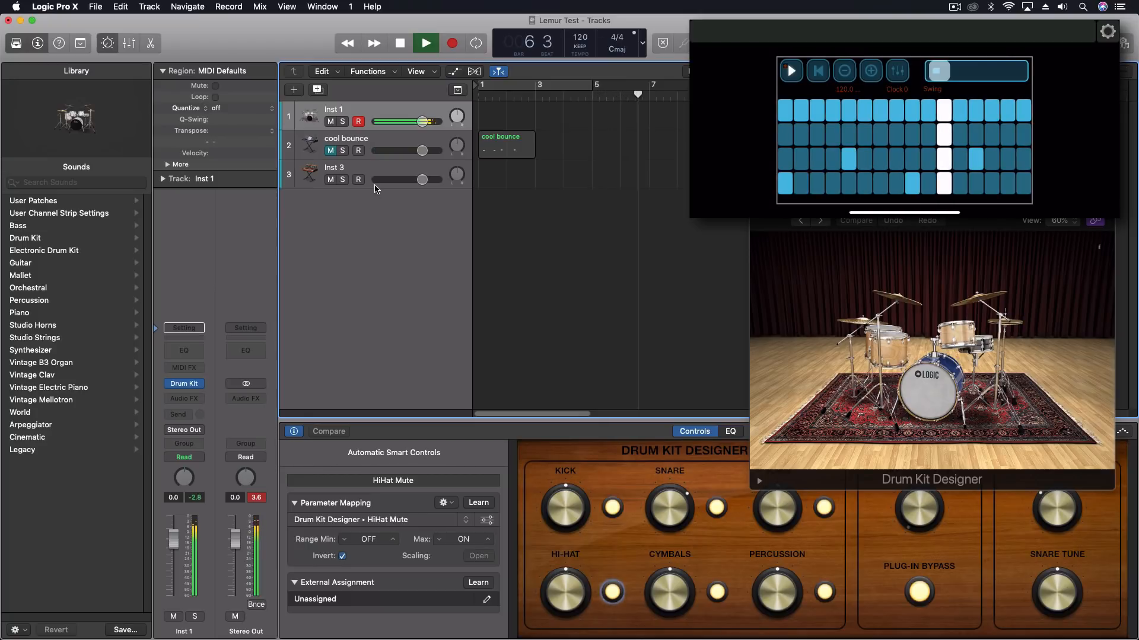
pyautogui.click(399, 43)
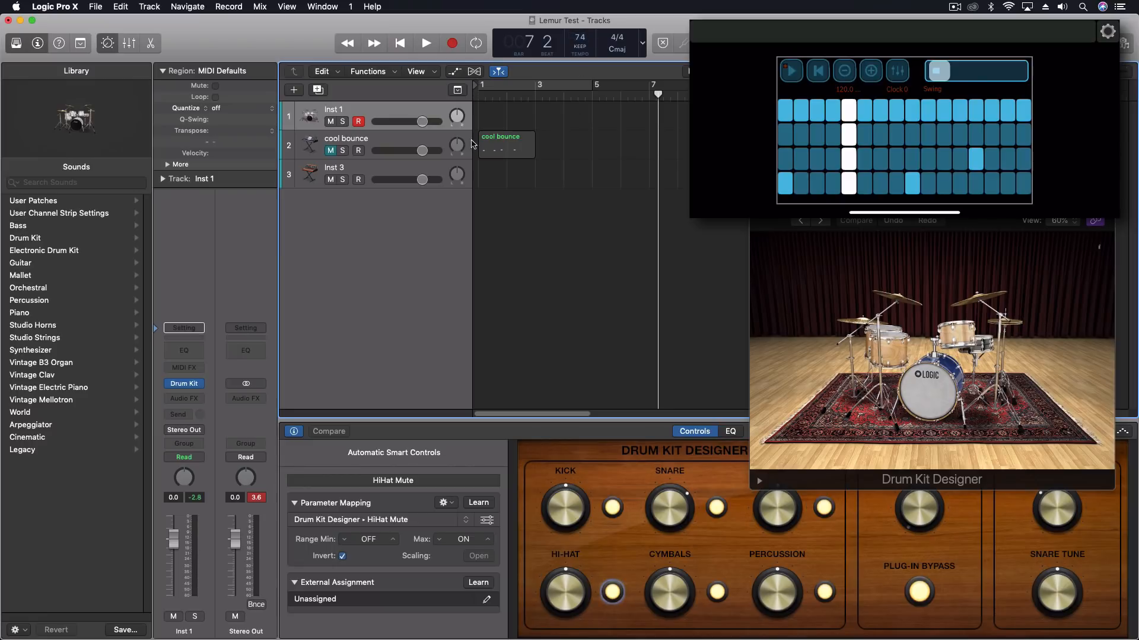
# Step: Restart playback with the project tempo lowered to 74 bpm
pyautogui.click(426, 42)
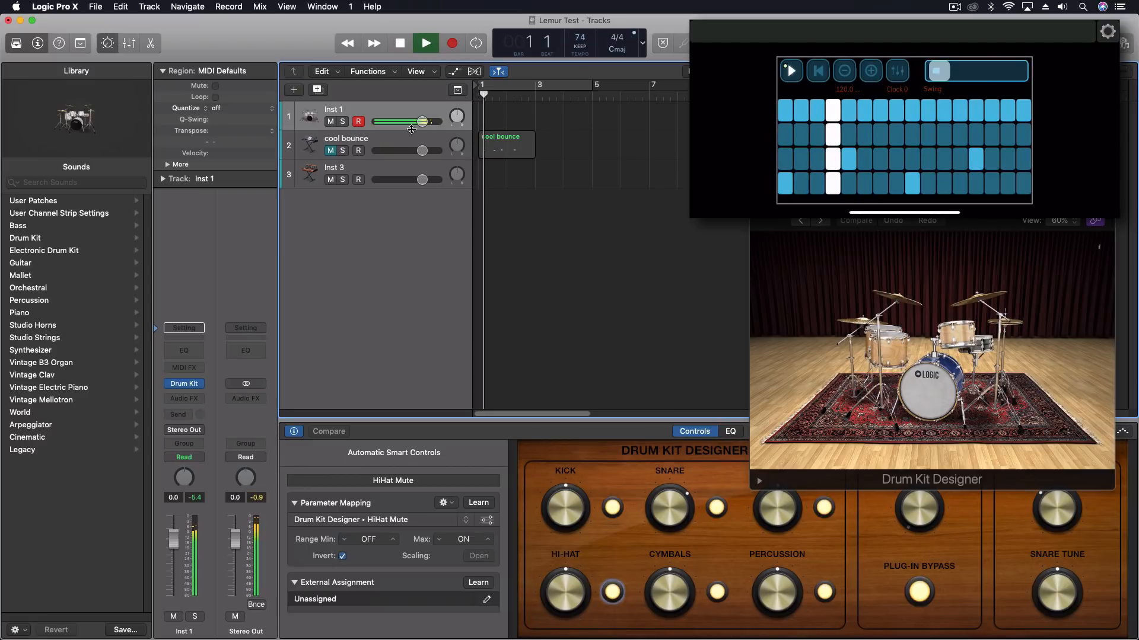
pyautogui.click(425, 43)
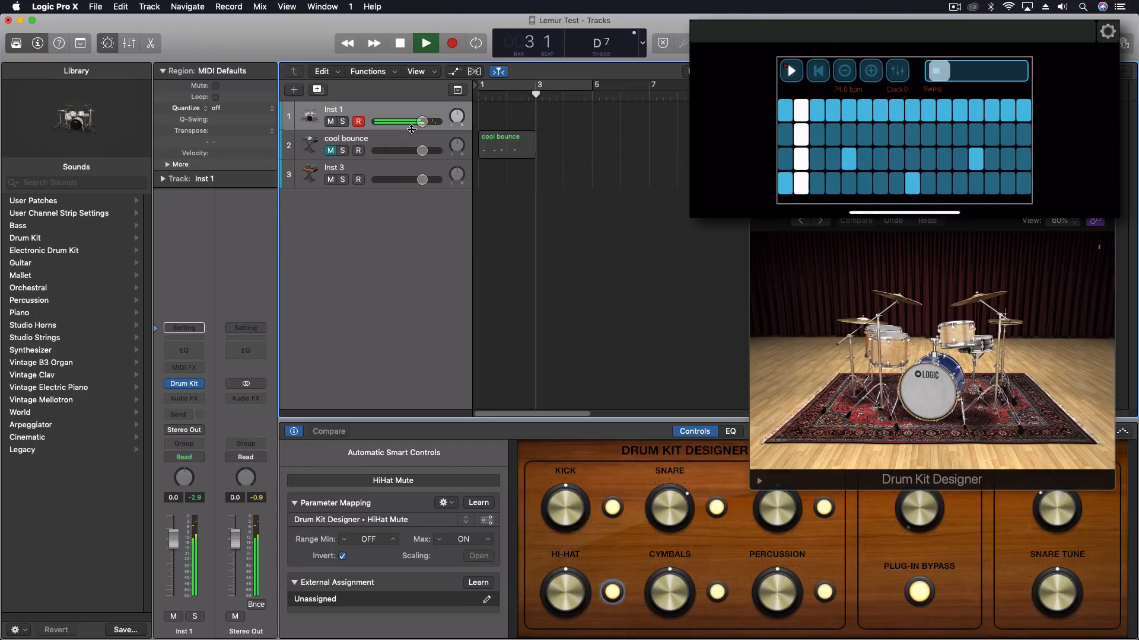
pyautogui.click(791, 70)
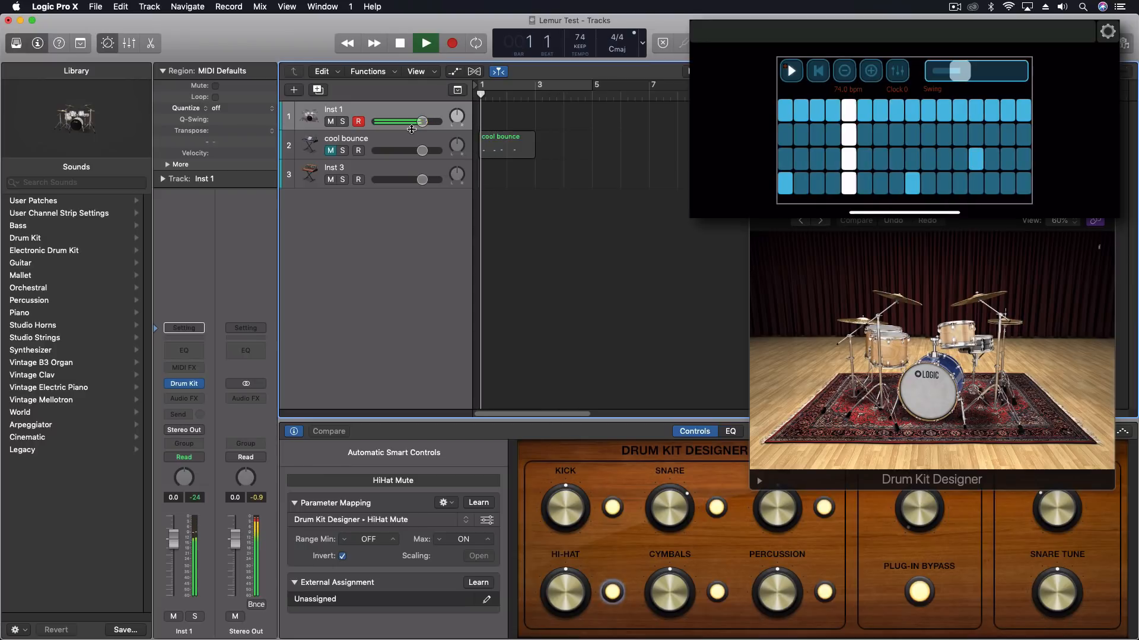
# Step: Record the Lemur hi-hat, snare and kick pattern into a new Inst 1 region, then stop
pyautogui.click(399, 42)
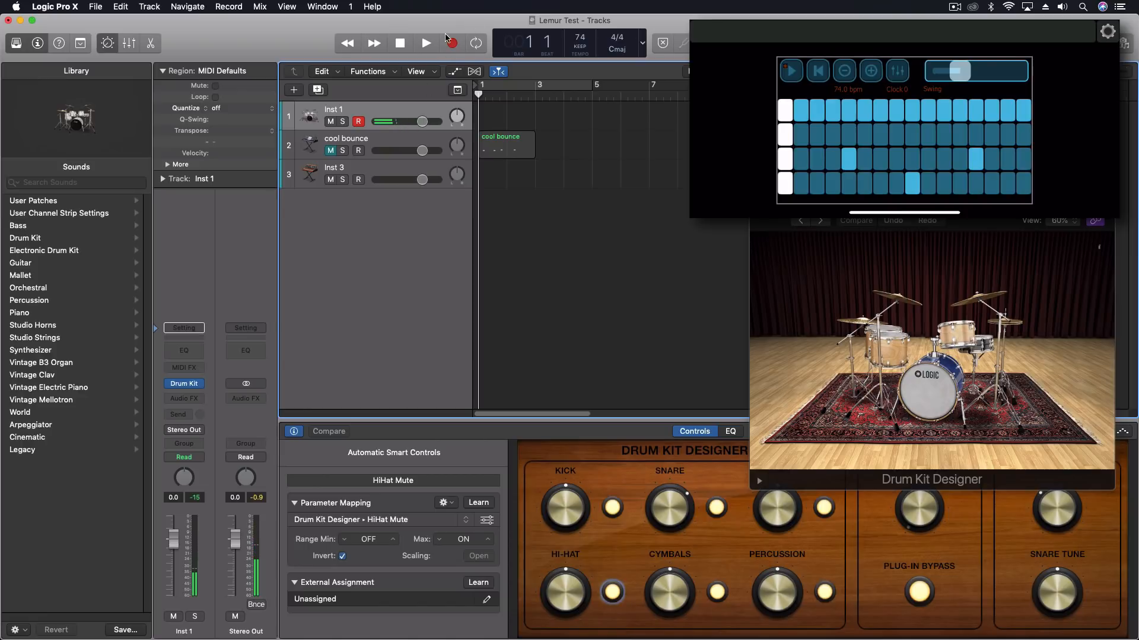
pyautogui.click(425, 43)
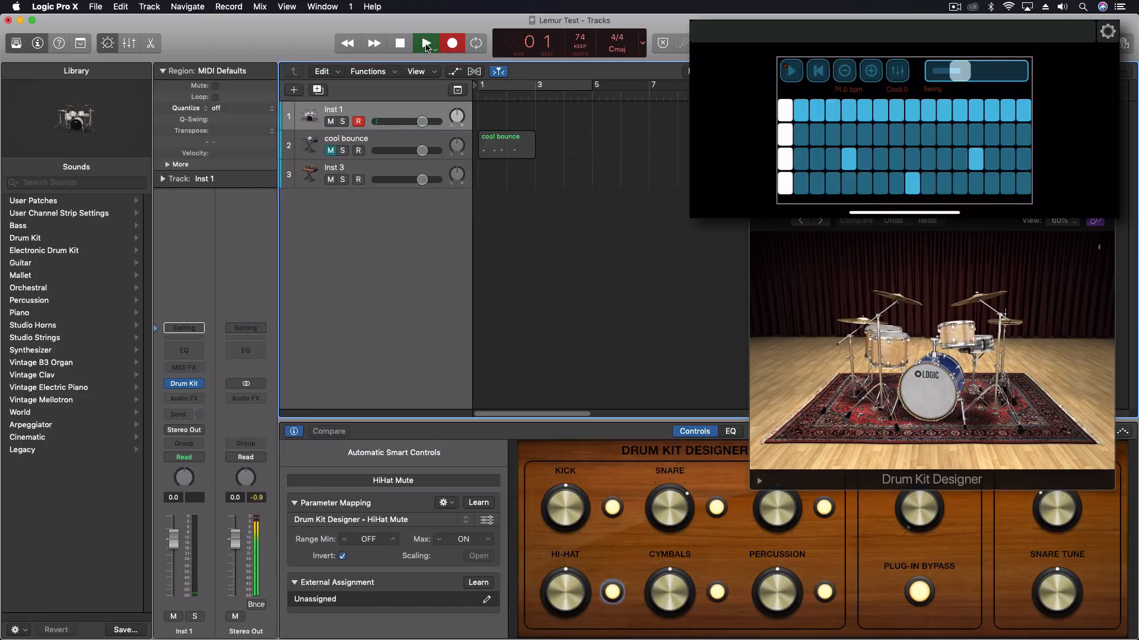
pyautogui.click(425, 42)
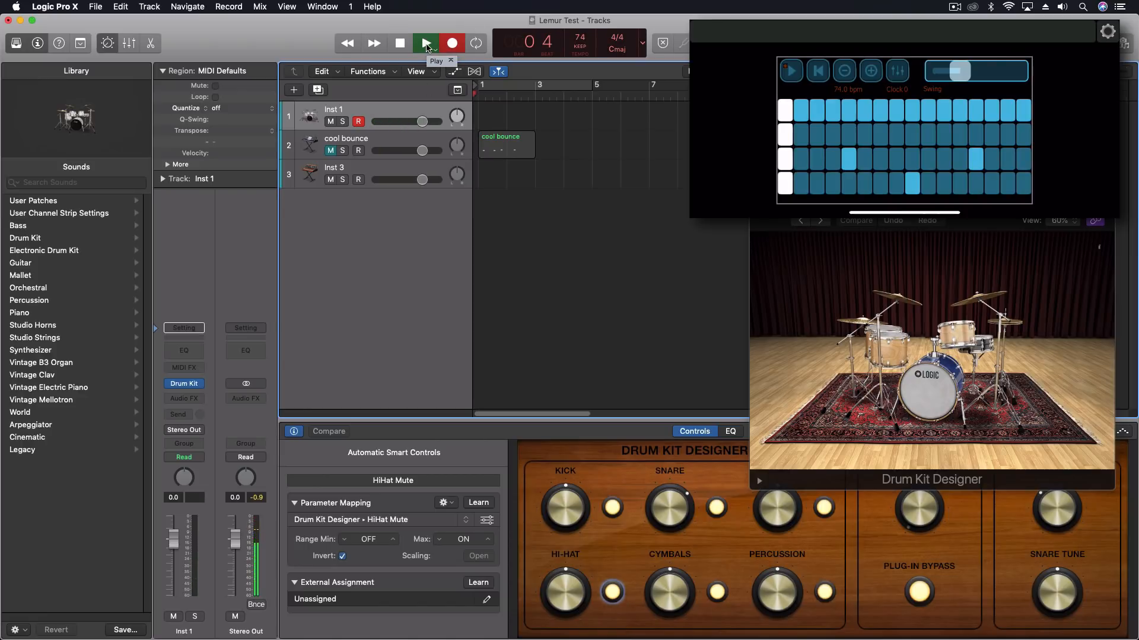
pyautogui.click(425, 43)
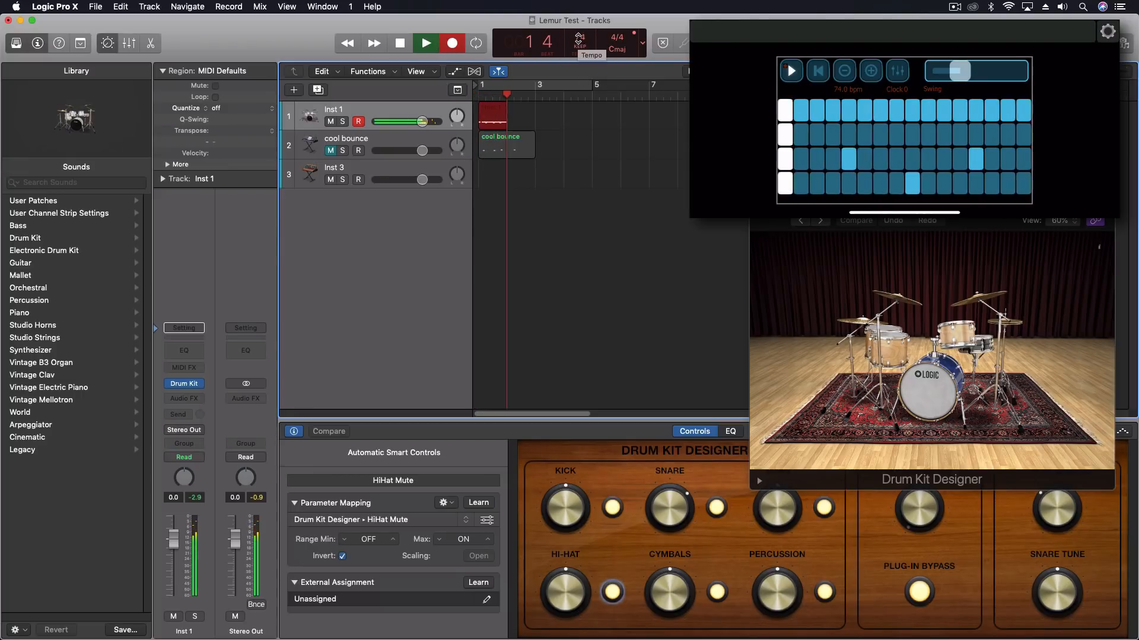
pyautogui.click(425, 43)
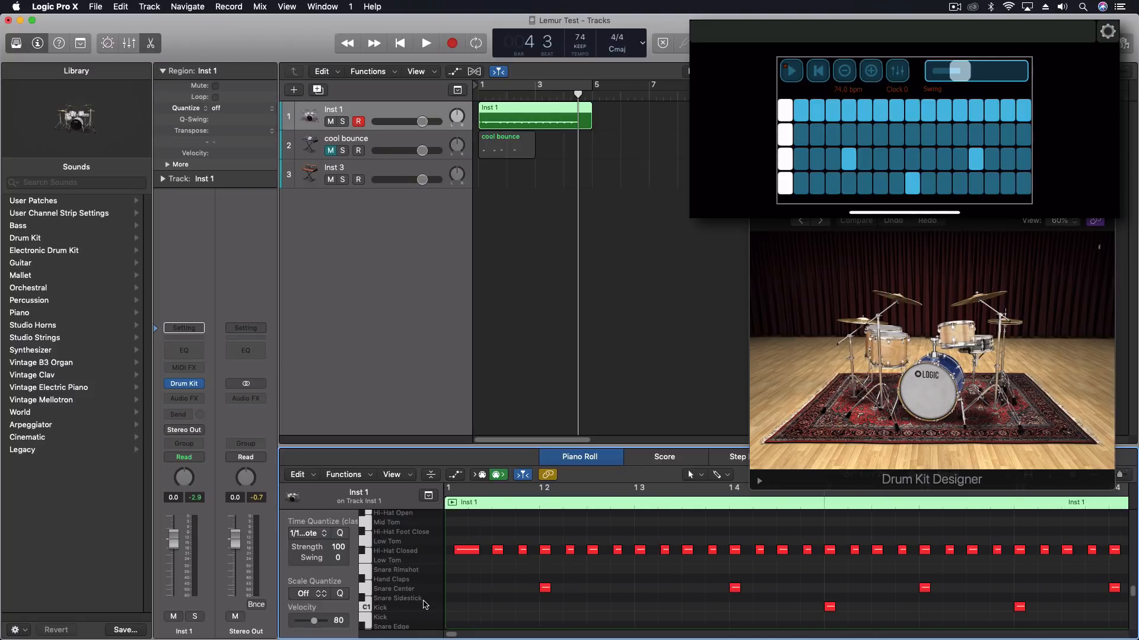
pyautogui.moveTo(622, 609)
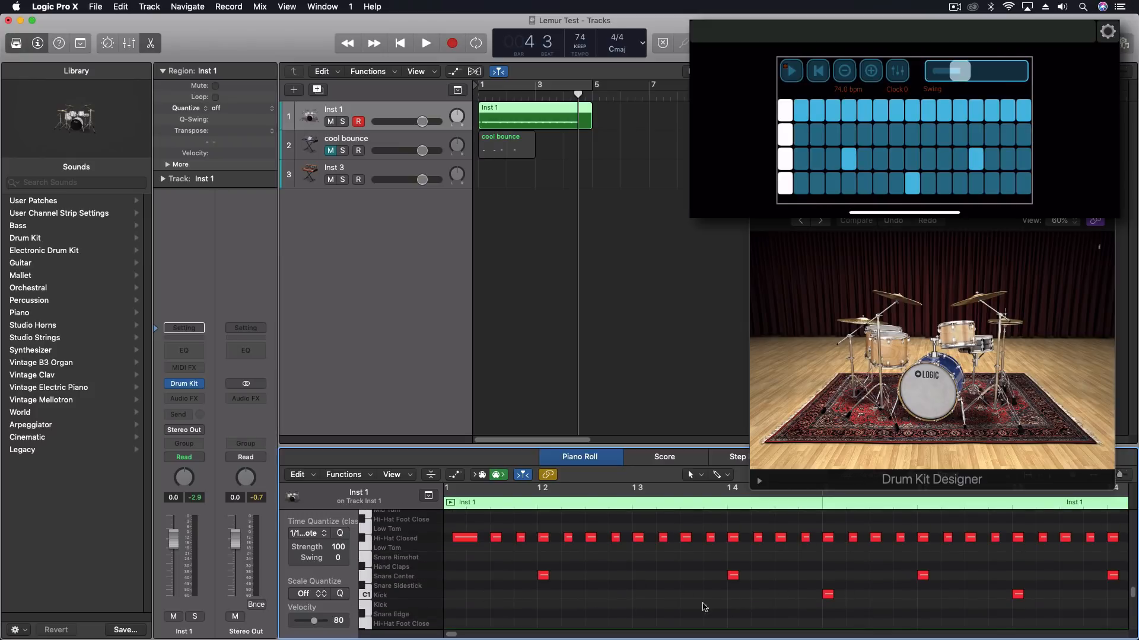
pyautogui.moveTo(401, 572)
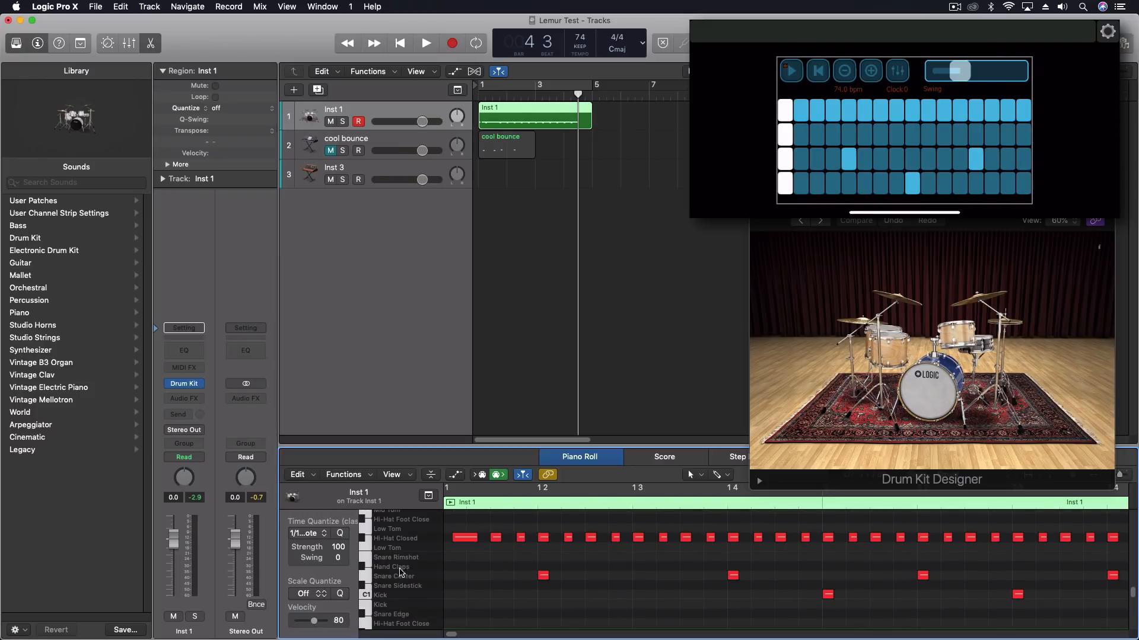
pyautogui.moveTo(669, 552)
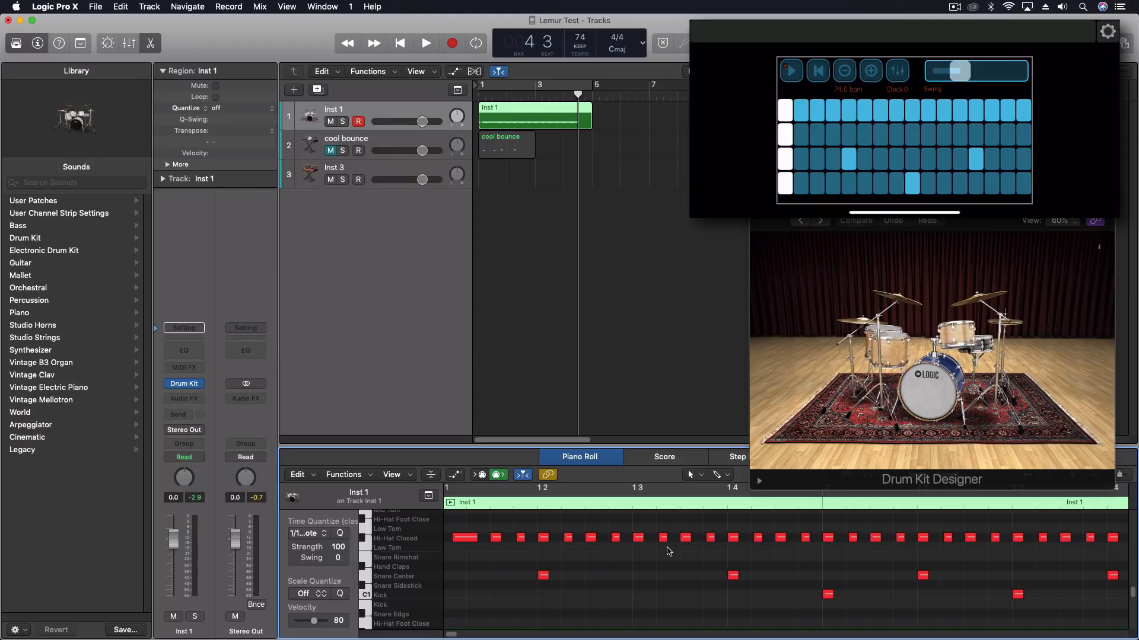
pyautogui.moveTo(455, 519)
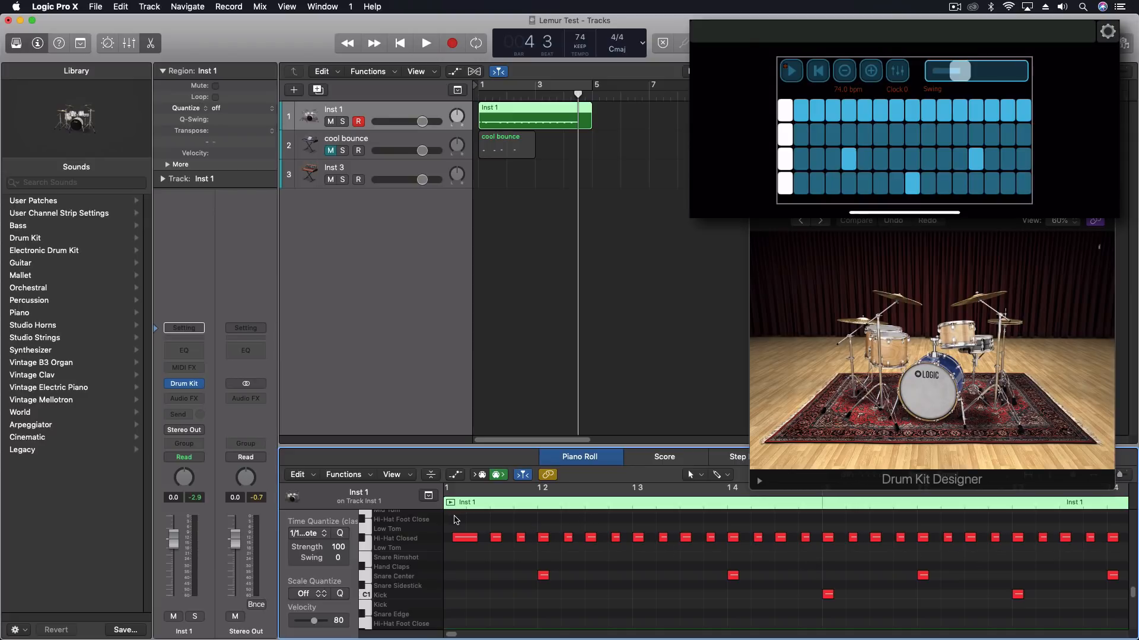